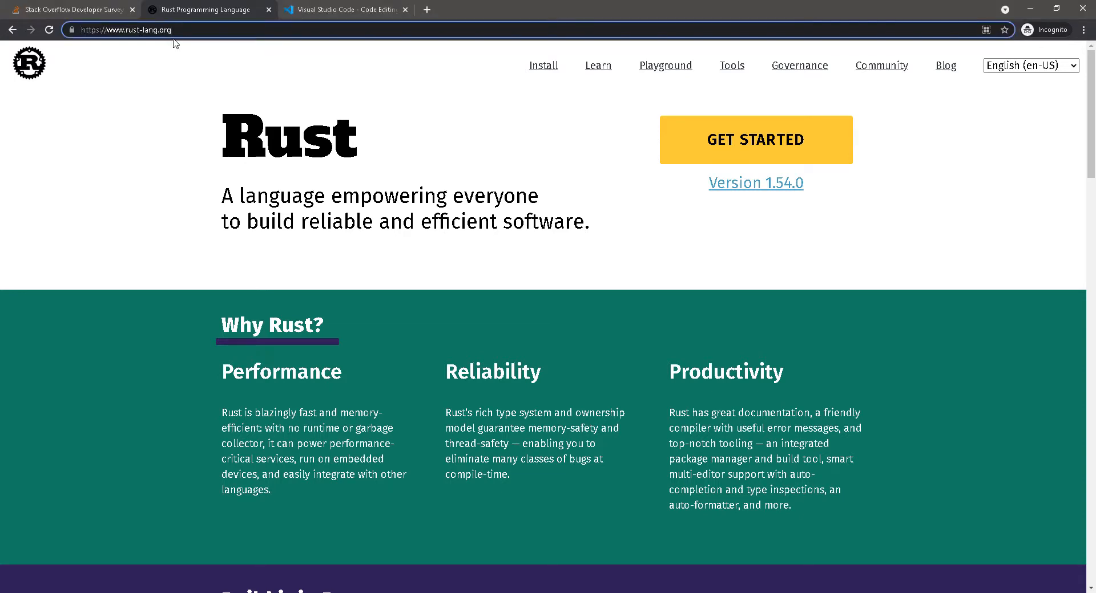
{"action": "mouse_move", "coordinate": [755, 140]}
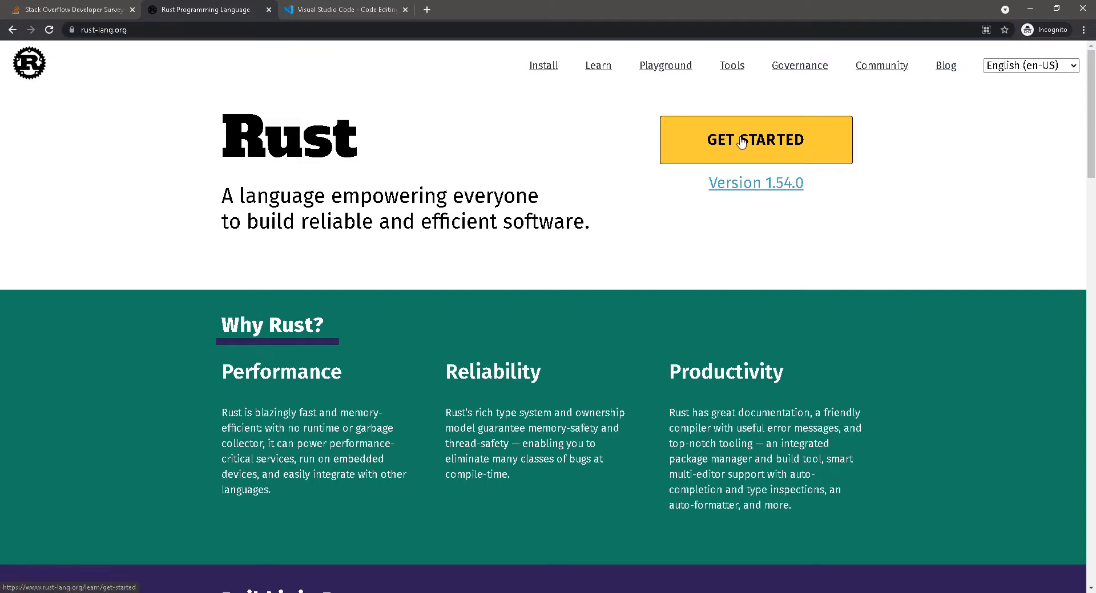
Step: Go from rust-lang.org to the Getting started page and scroll to the rustup-init downloads
{"action": "left_click", "coordinate": [754, 139]}
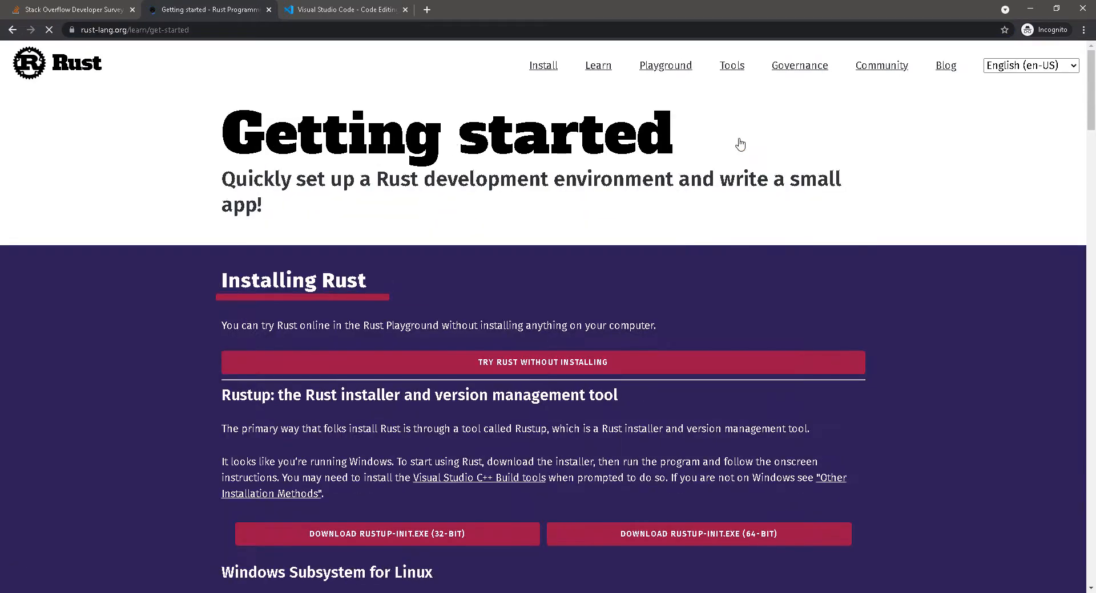
{"action": "mouse_move", "coordinate": [516, 488]}
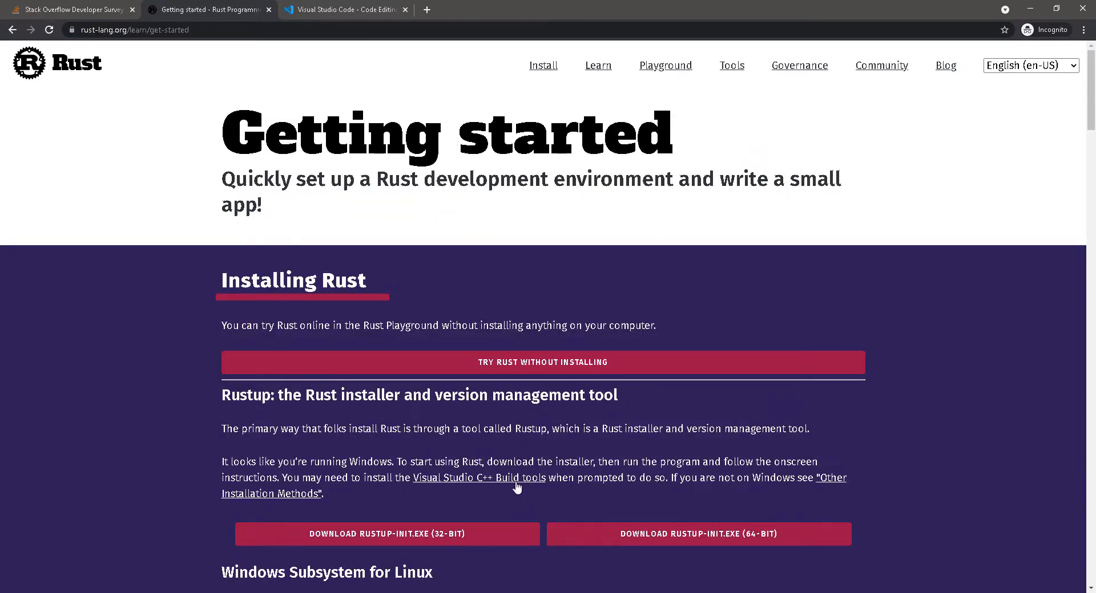
{"action": "scroll", "scroll_direction": "down", "scroll_amount": 3}
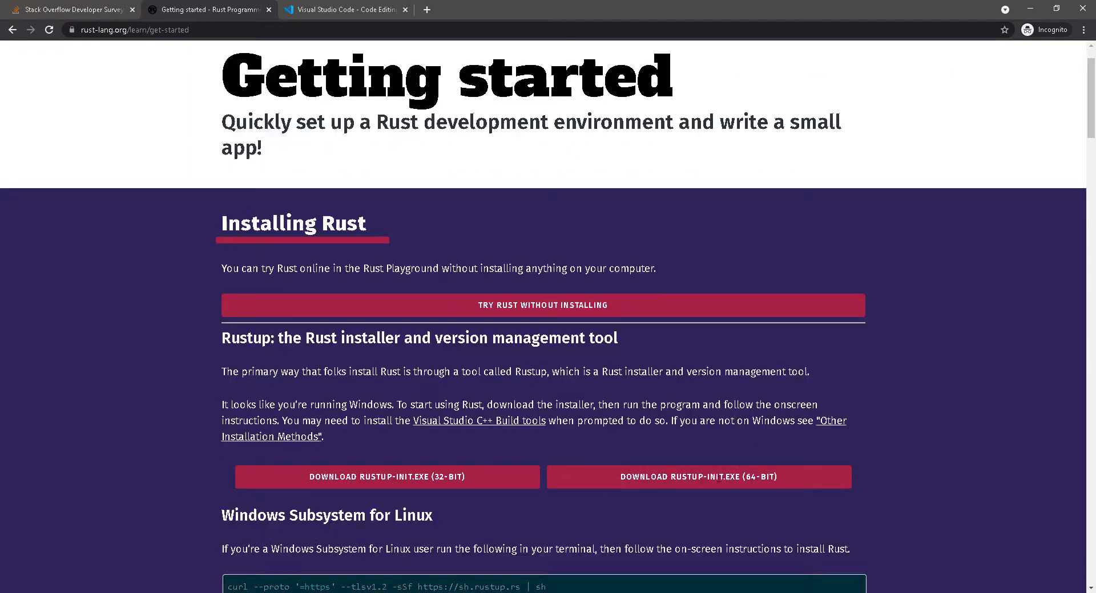
{"action": "scroll", "scroll_direction": "down", "scroll_amount": 3}
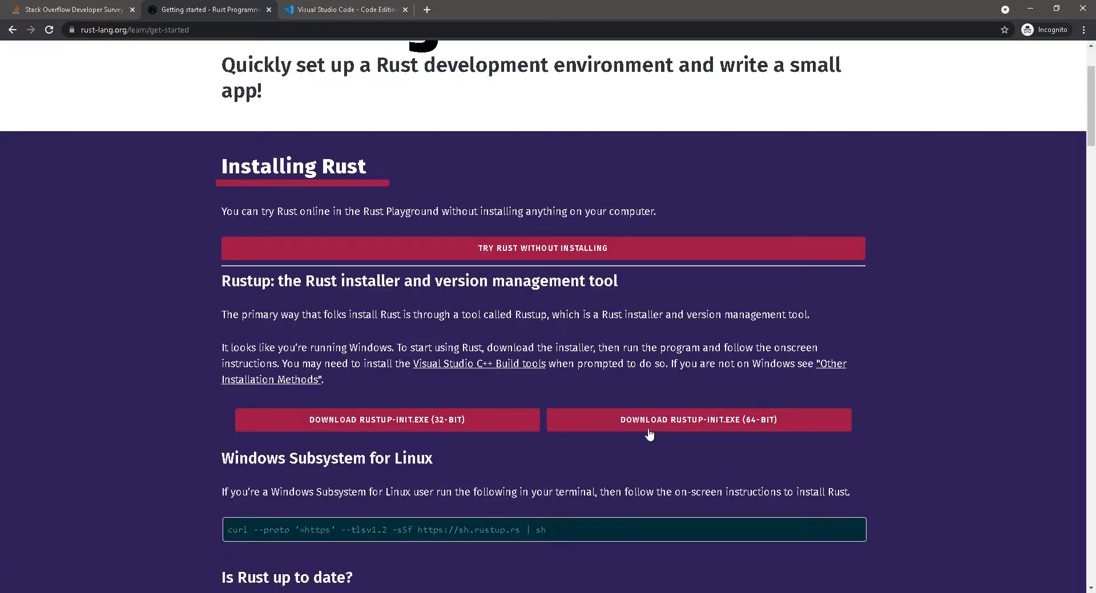
{"action": "mouse_move", "coordinate": [542, 268]}
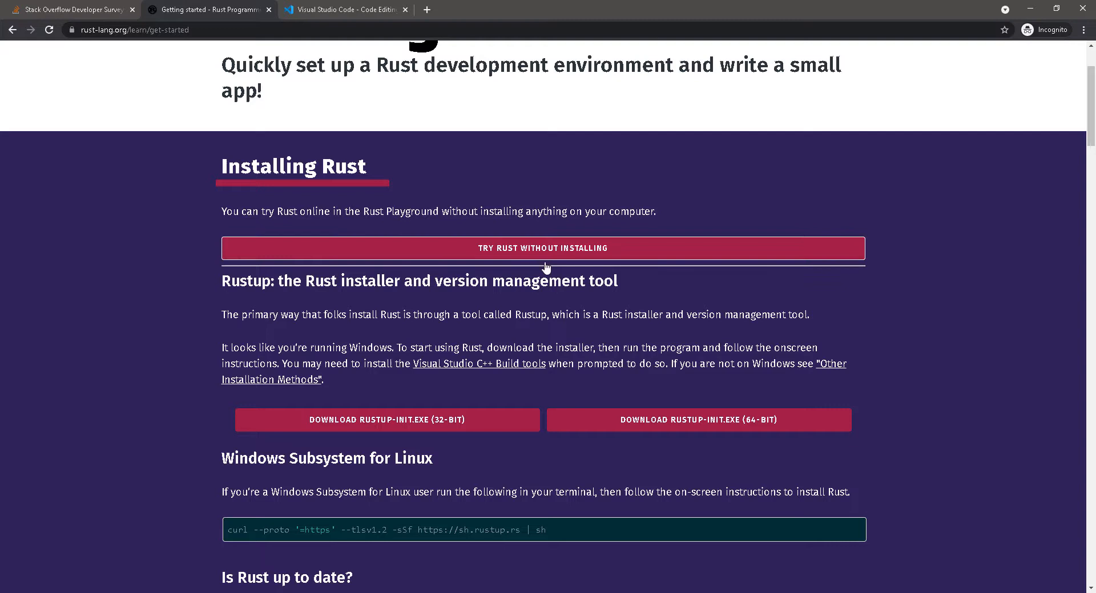
{"action": "mouse_move", "coordinate": [673, 420]}
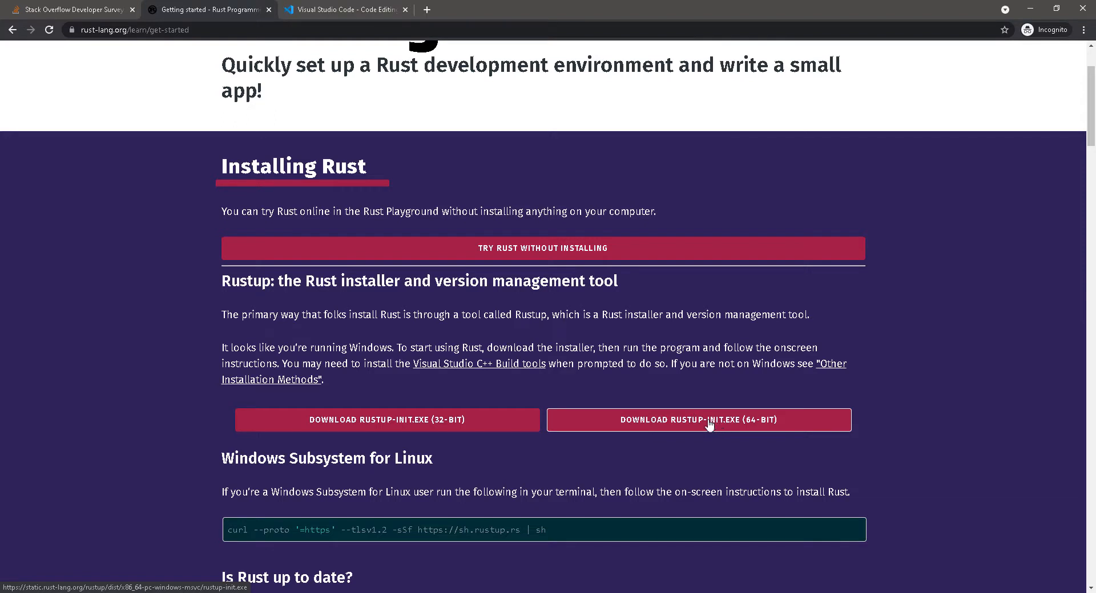
Step: Download the 64-bit rustup-init.exe and run the default Rust installation
{"action": "left_click", "coordinate": [698, 419]}
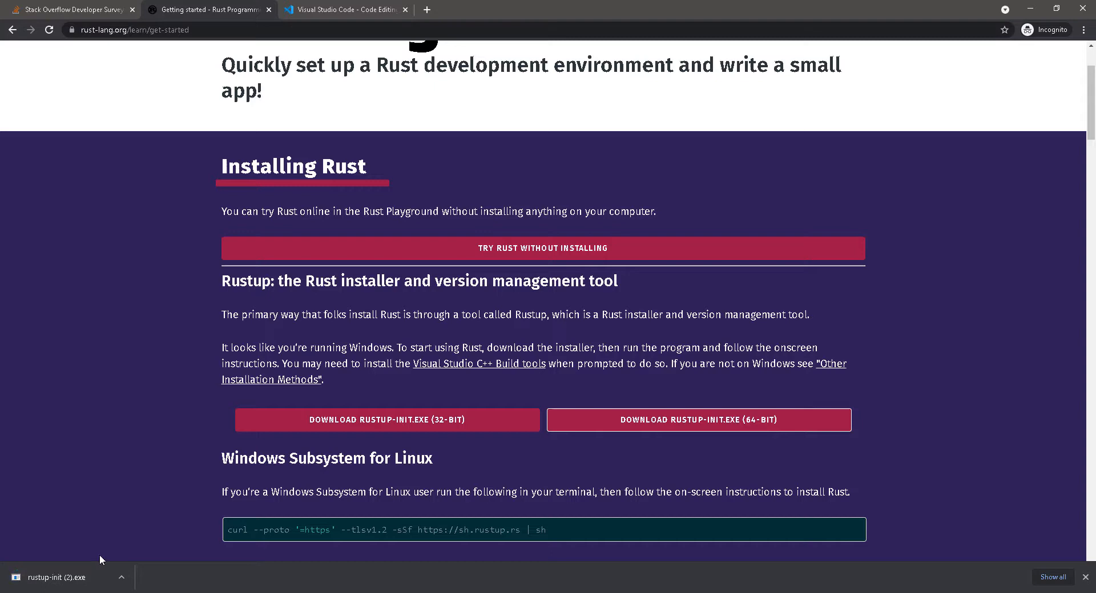
{"action": "mouse_move", "coordinate": [82, 578]}
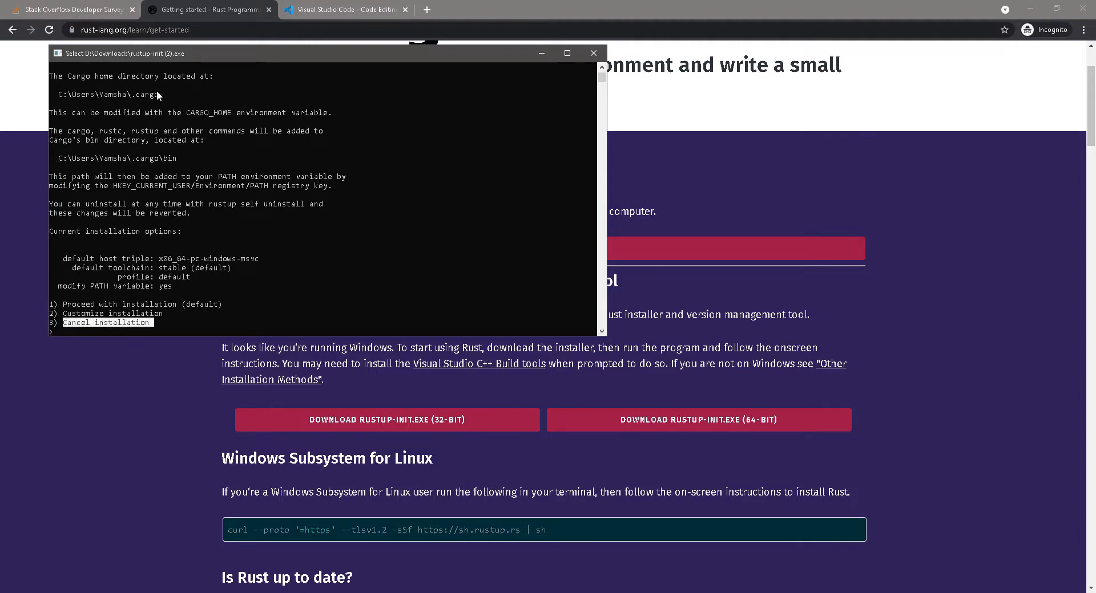
{"action": "mouse_move", "coordinate": [347, 125]}
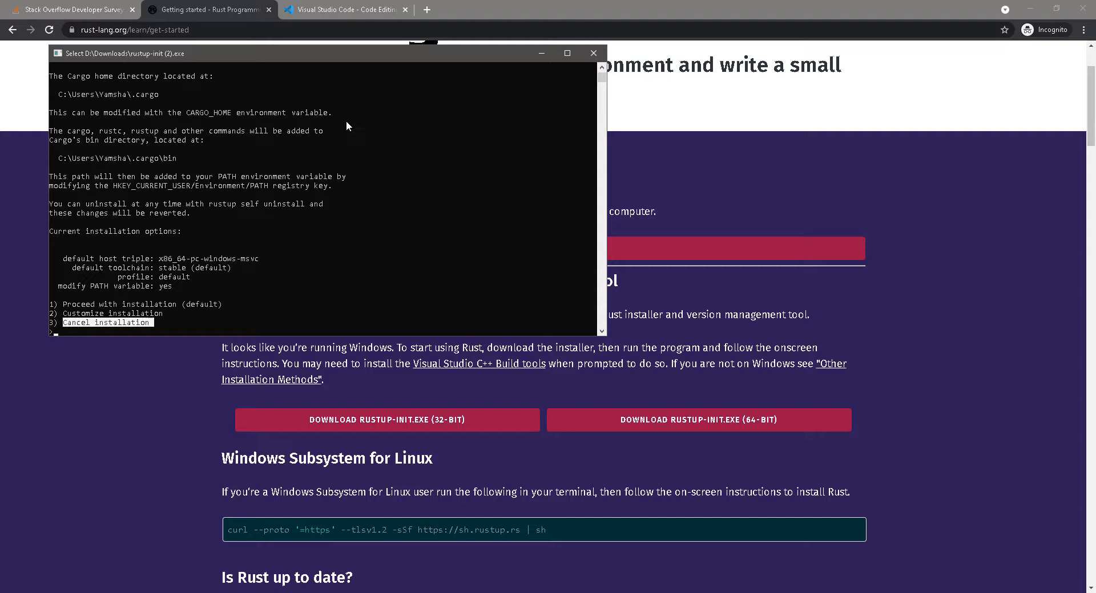
{"action": "mouse_move", "coordinate": [230, 211]}
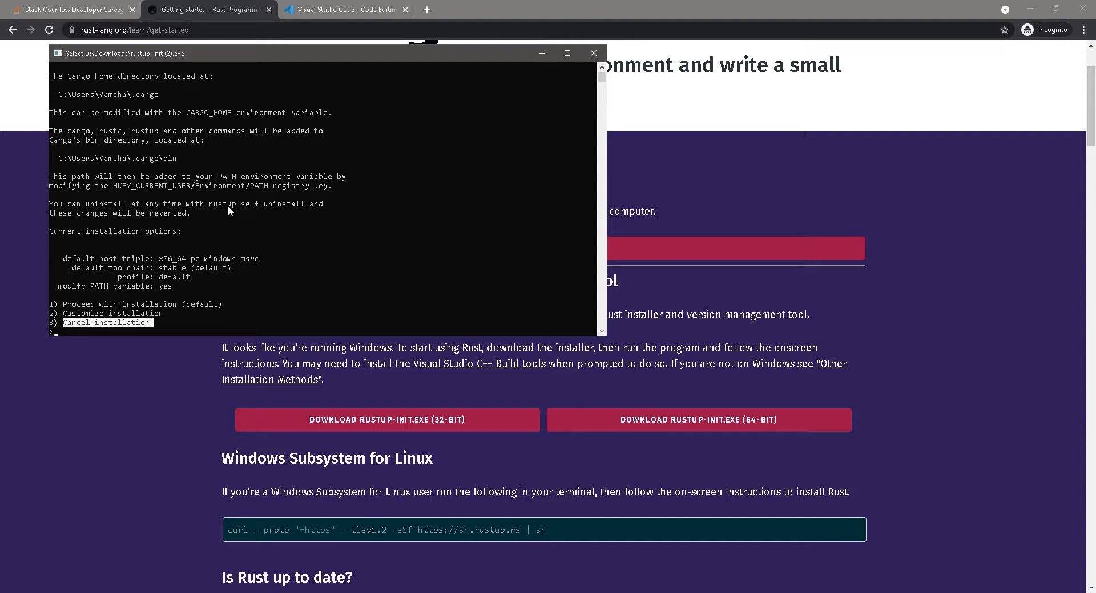
{"action": "mouse_move", "coordinate": [233, 172]}
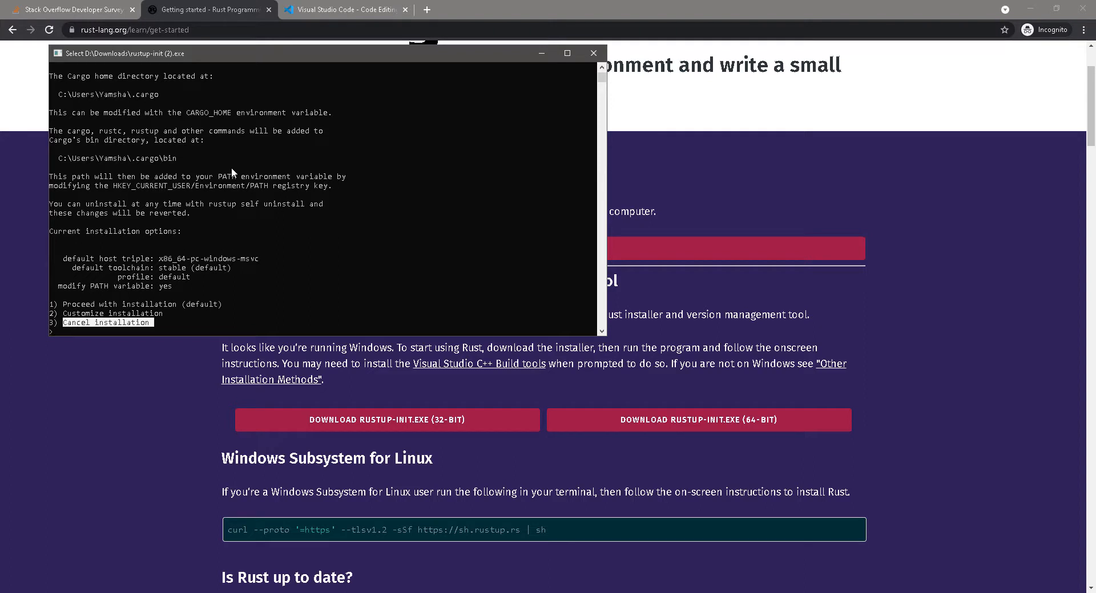
{"action": "mouse_move", "coordinate": [187, 158]}
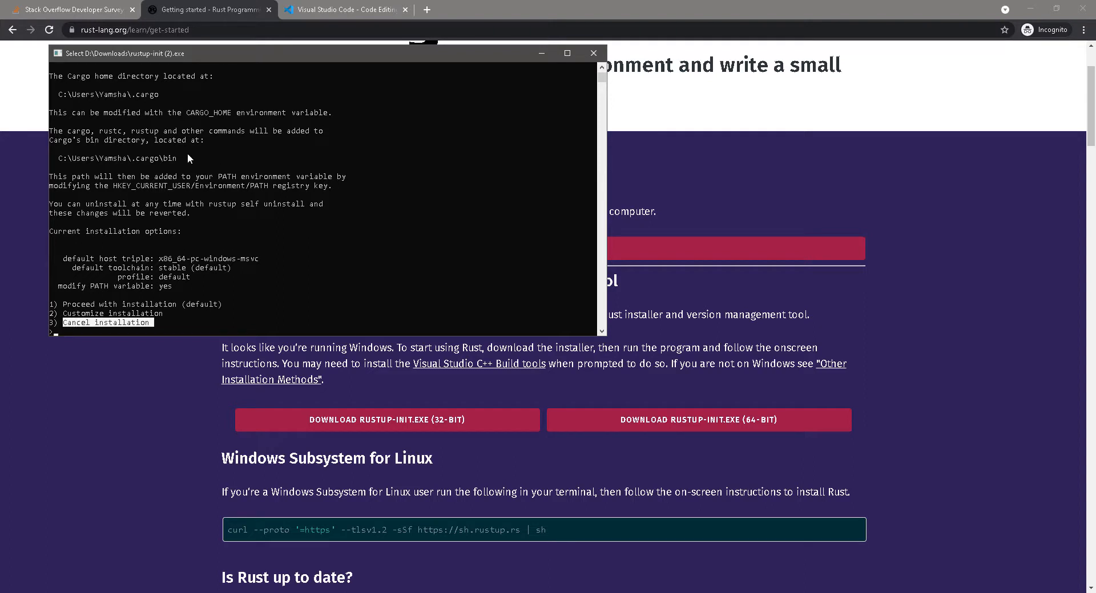
{"action": "mouse_move", "coordinate": [64, 309]}
{"action": "type", "text": "1"}
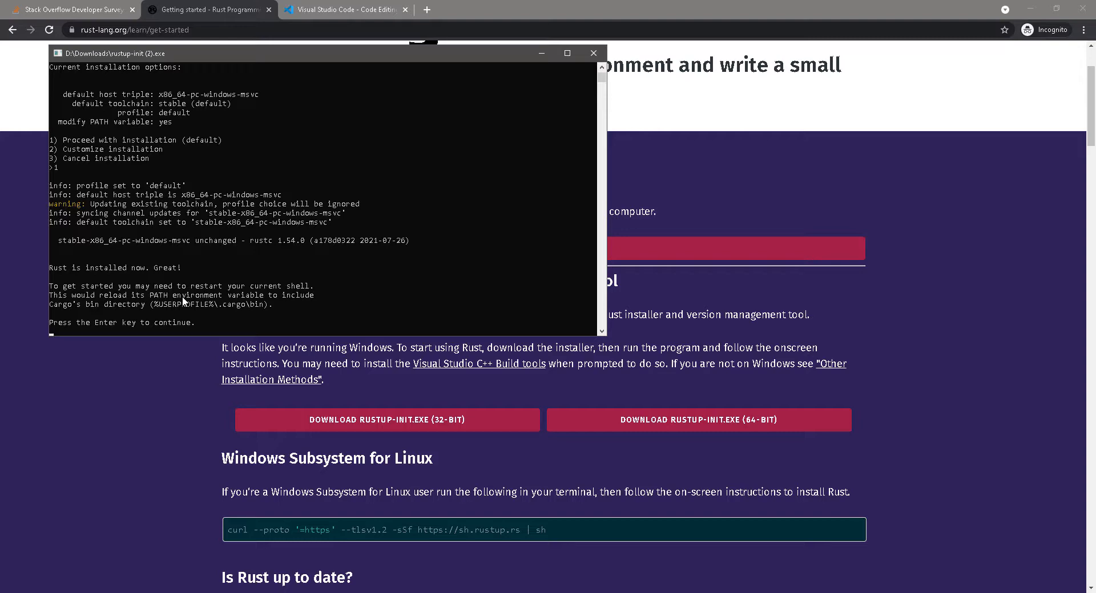
{"action": "left_click", "coordinate": [593, 54]}
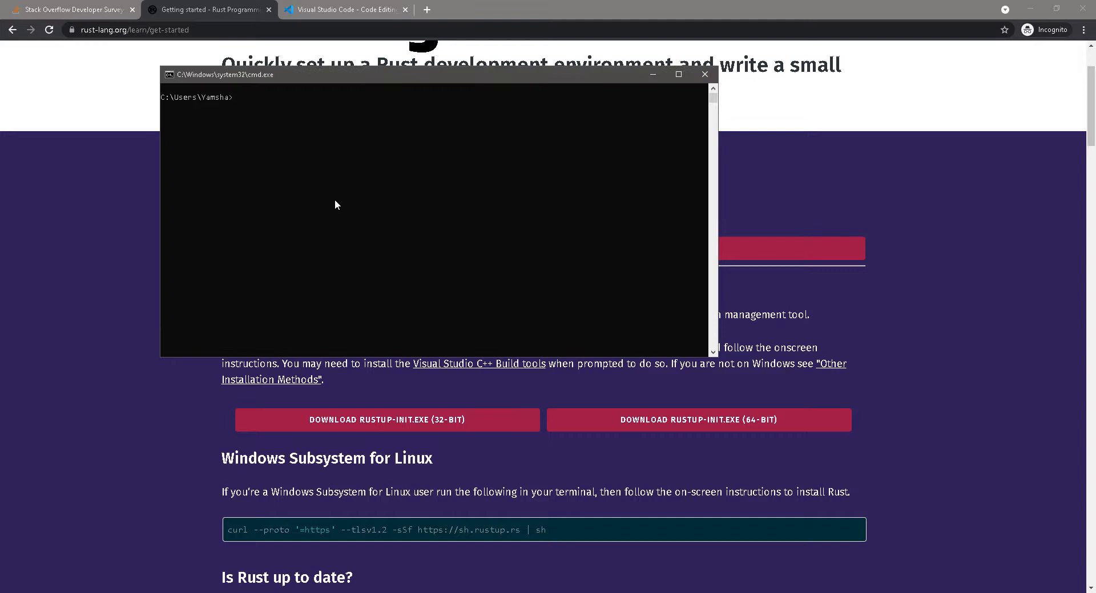
{"action": "mouse_move", "coordinate": [297, 127]}
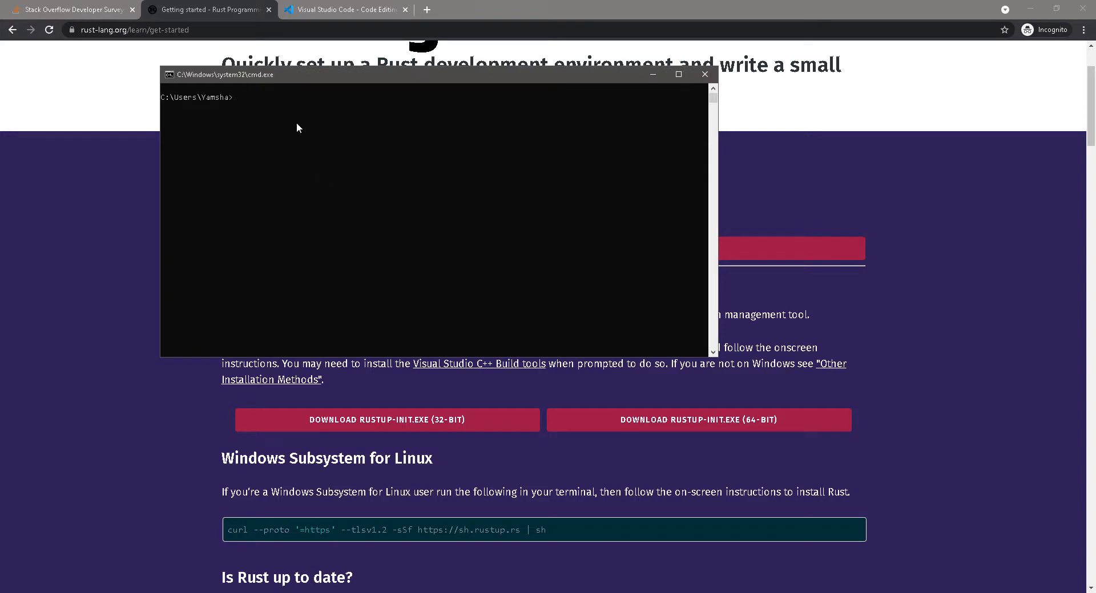
Step: Run rustc --version in cmd, which reports rustc 1.54.0
{"action": "type", "text": "r"}
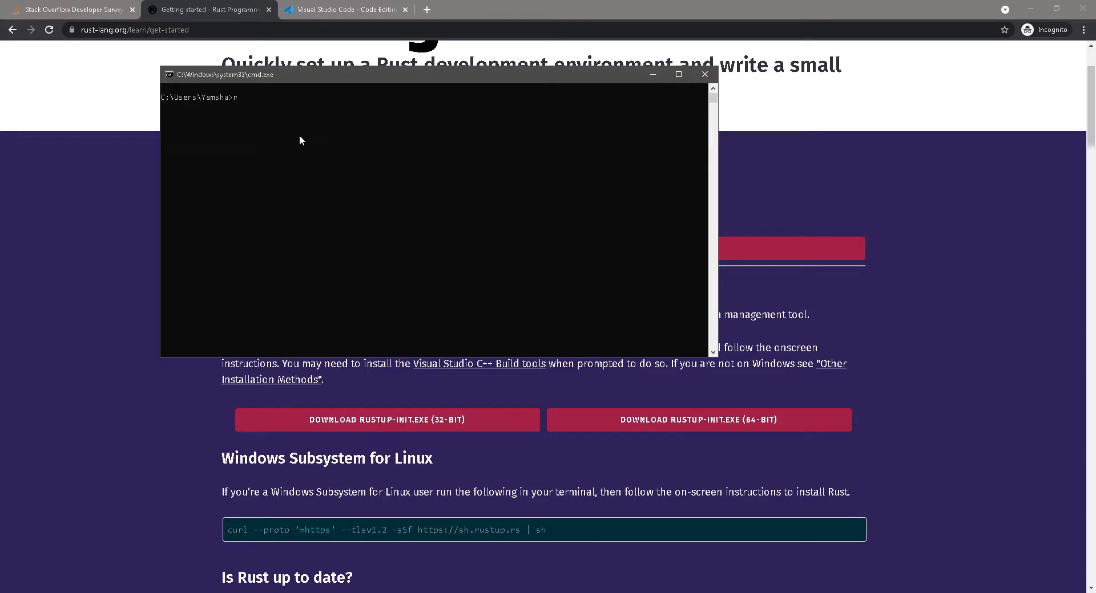
{"action": "type", "text": "ustc"}
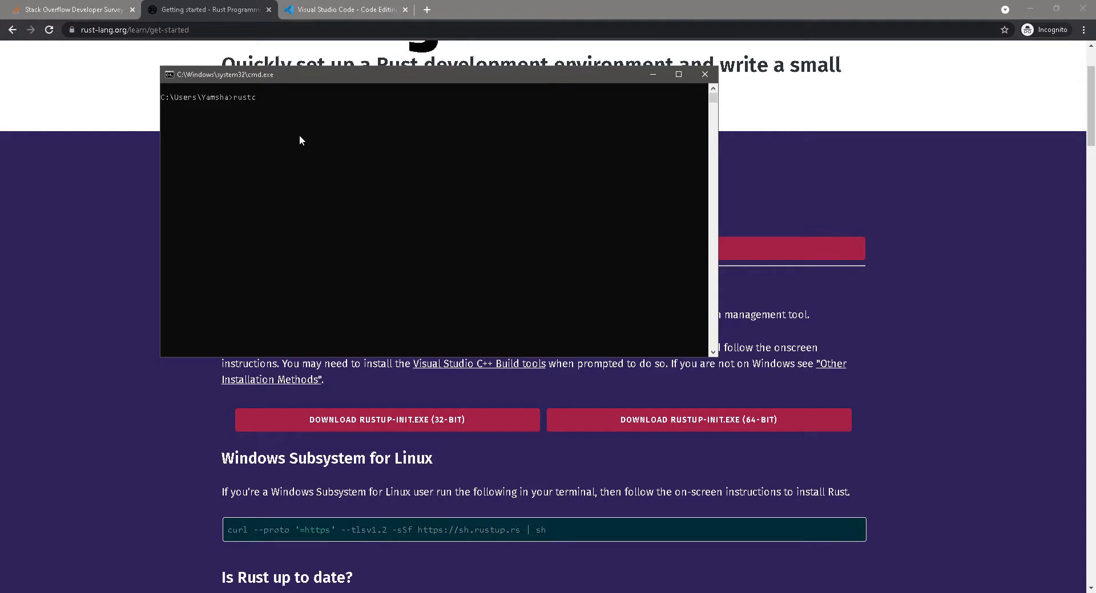
{"action": "type", "text": "--v"}
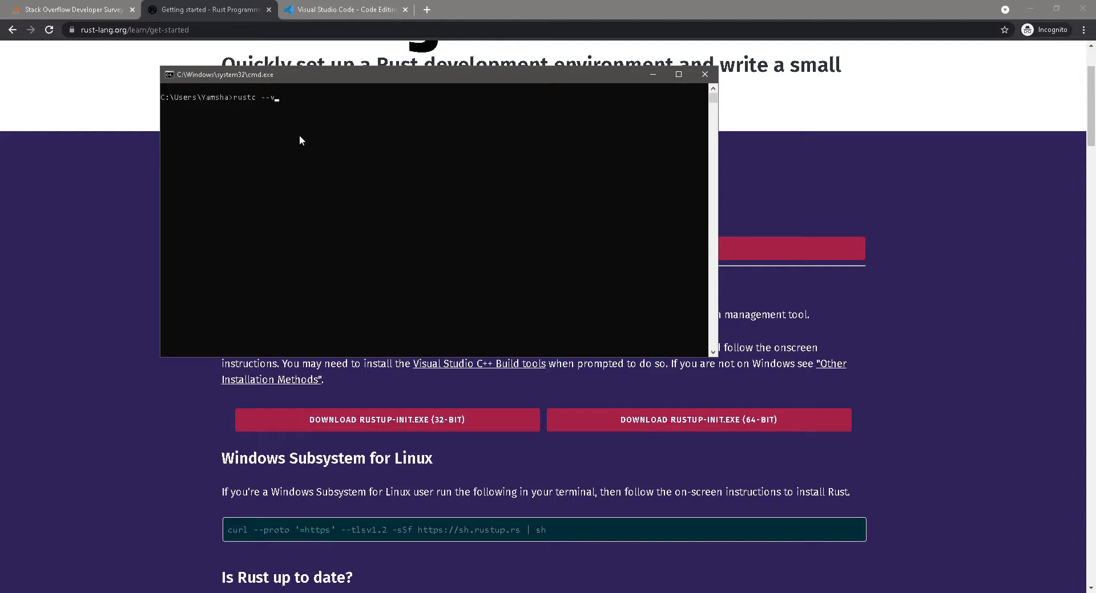
{"action": "key", "text": "Return"}
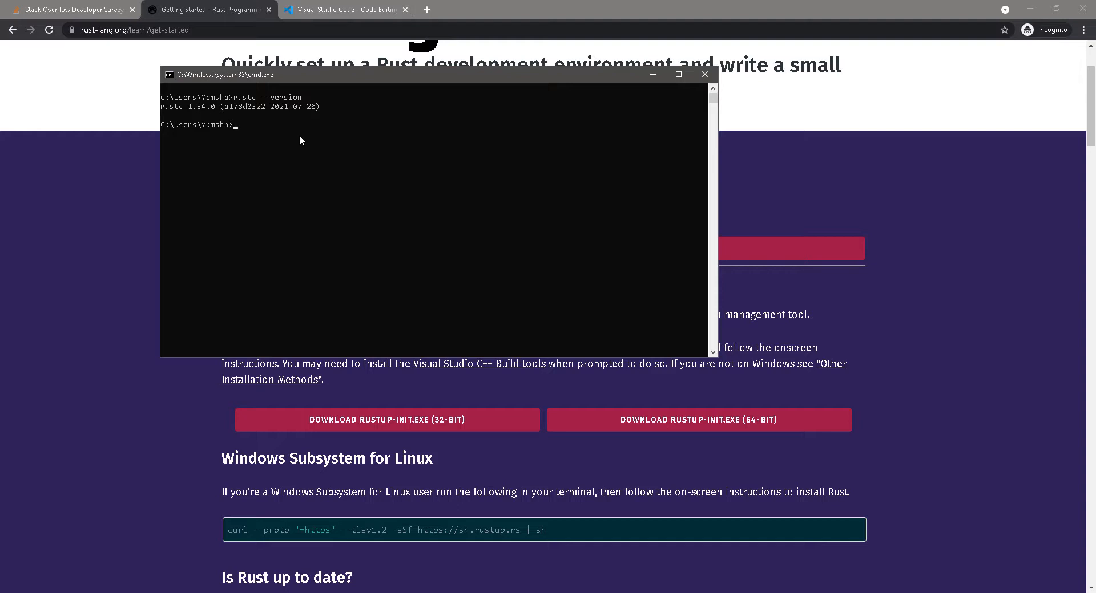
{"action": "mouse_move", "coordinate": [148, 181]}
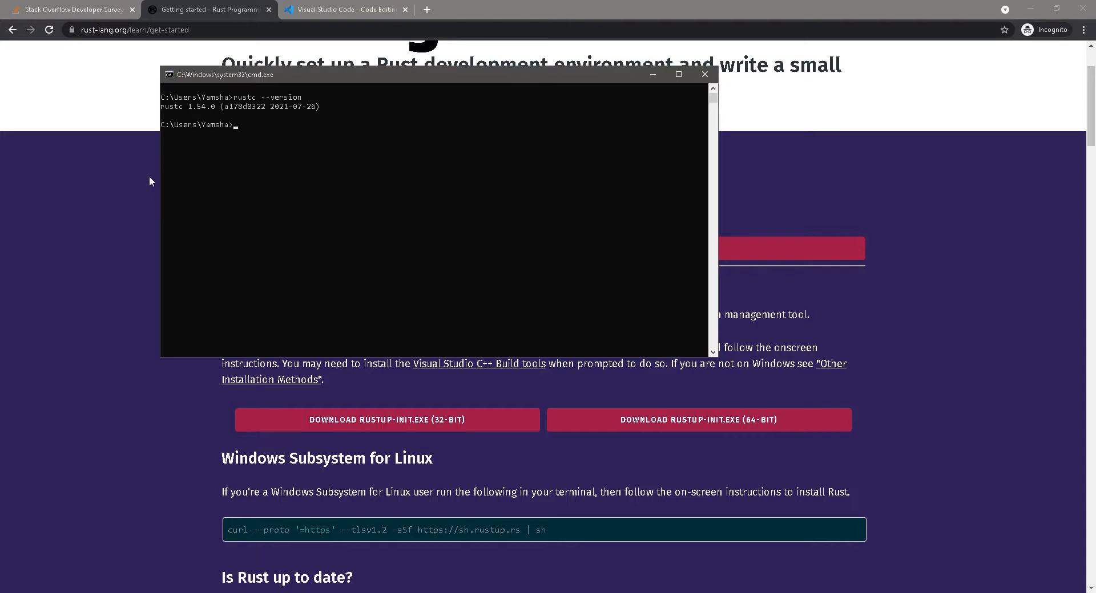
{"action": "mouse_move", "coordinate": [194, 114]}
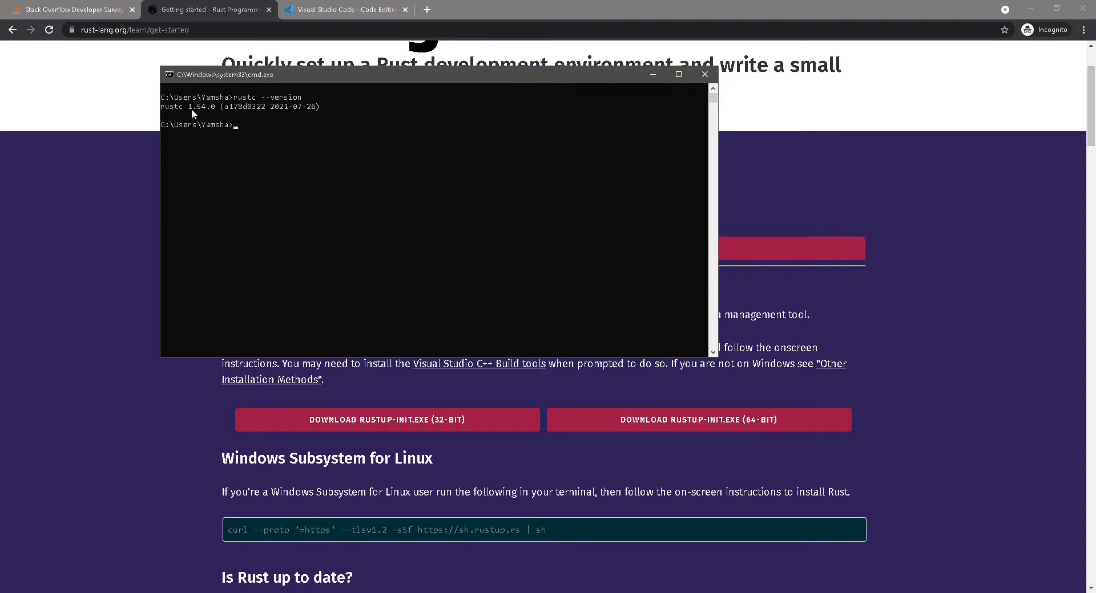
Step: Return to the rust-lang.org homepage and highlight its Version 1.54.0 text for comparison
{"action": "left_click", "coordinate": [704, 75]}
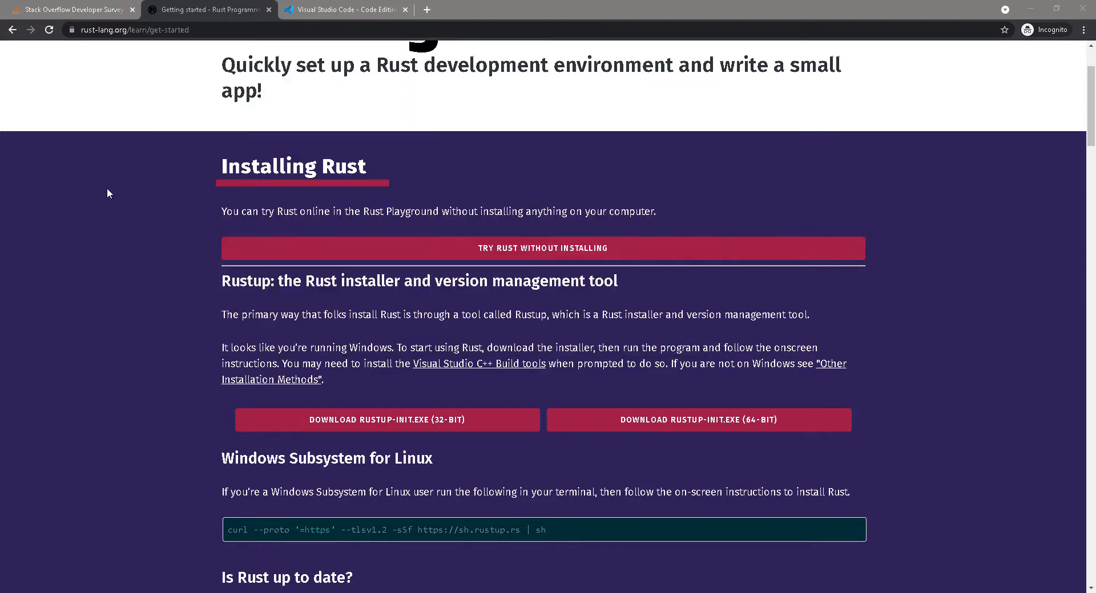
{"action": "left_click", "coordinate": [11, 30]}
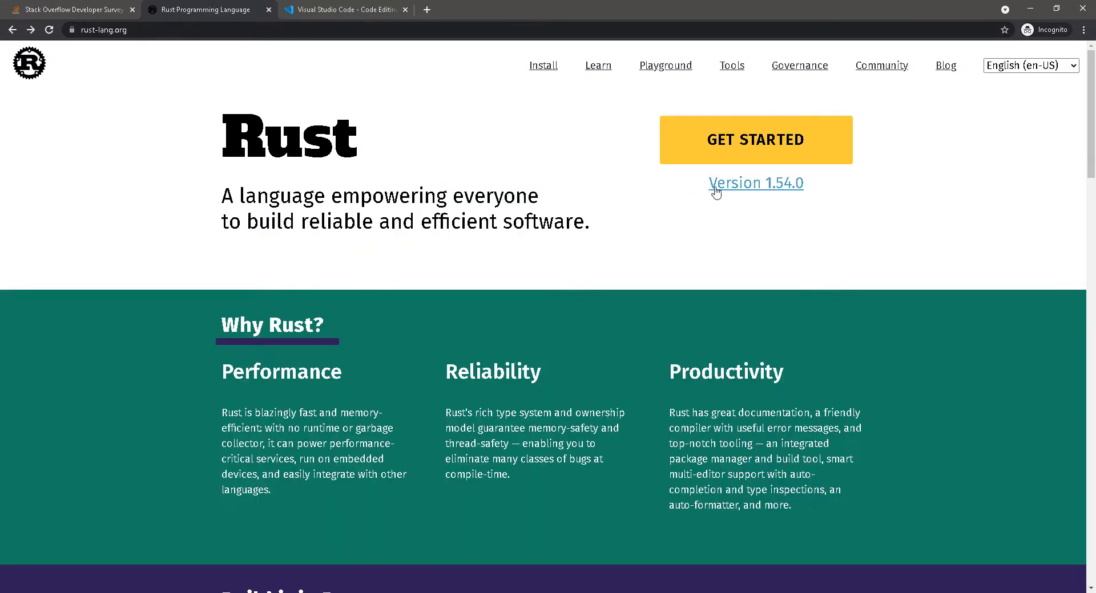
{"action": "double_click", "coordinate": [755, 183]}
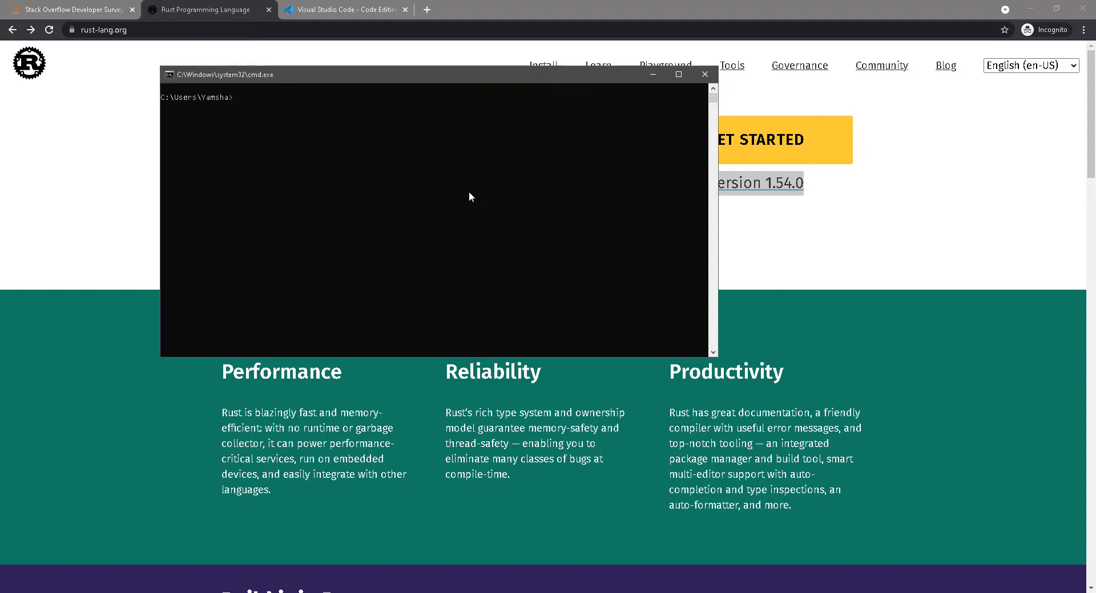
Step: Change into c:\tmp in cmd and launch Notepad from there
{"action": "type", "text": "cd"}
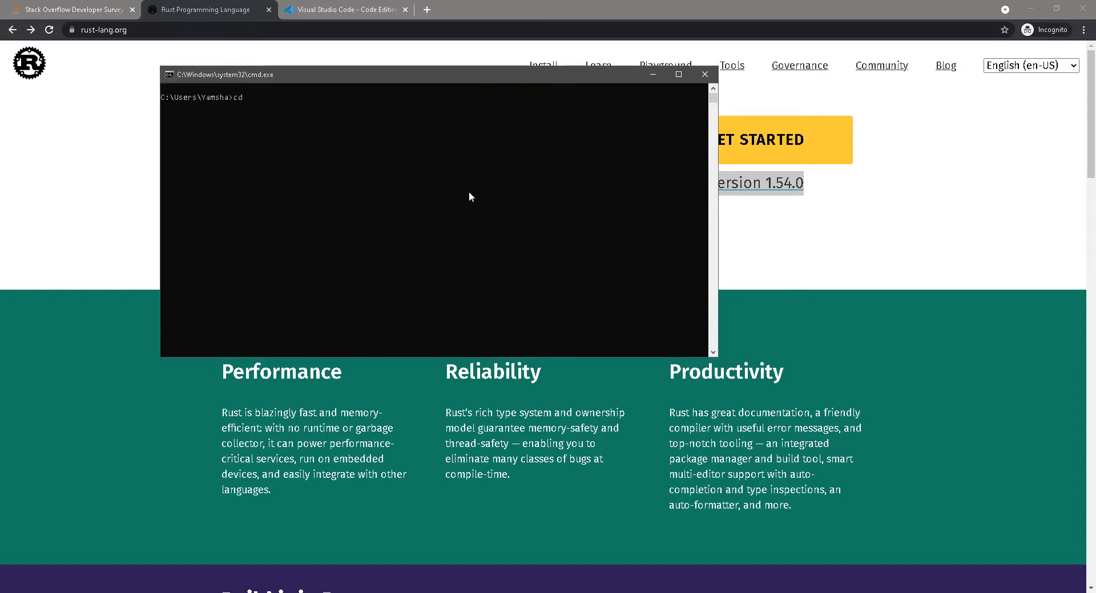
{"action": "type", "text": "c:\\tm"}
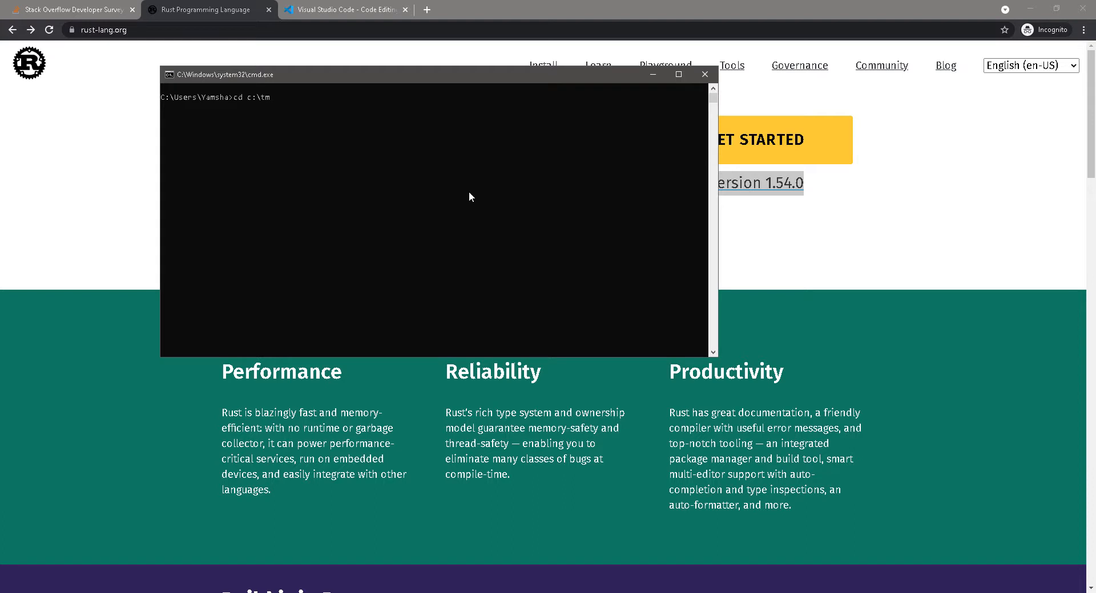
{"action": "key", "text": "Return"}
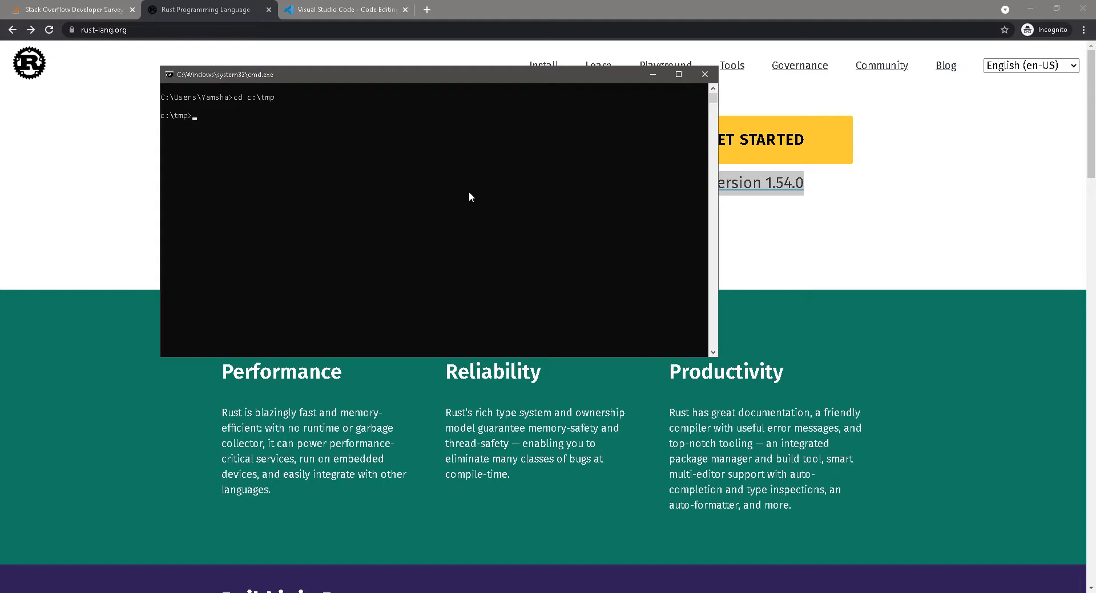
{"action": "type", "text": "notepad"}
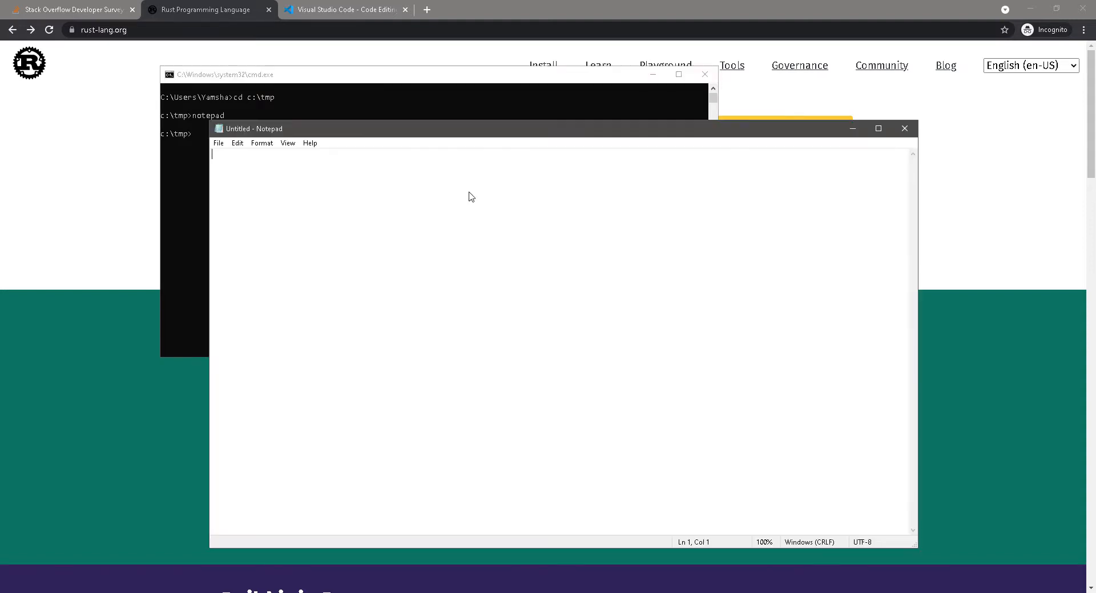
Step: Write a Rust main function that prints "hello world" with println!
{"action": "type", "text": "fn m"}
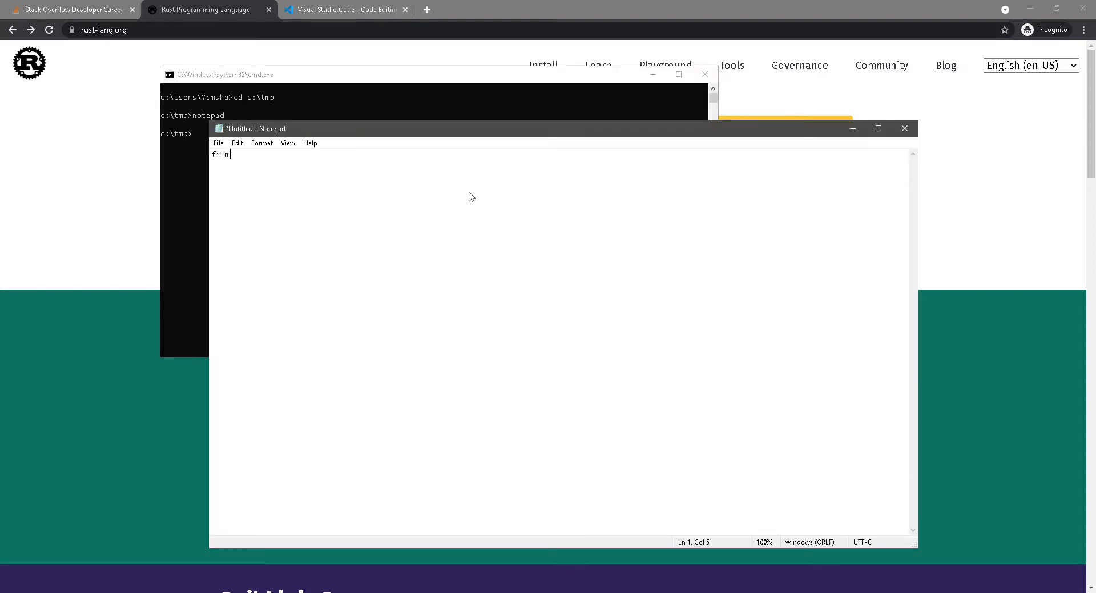
{"action": "type", "text": "ain(){"}
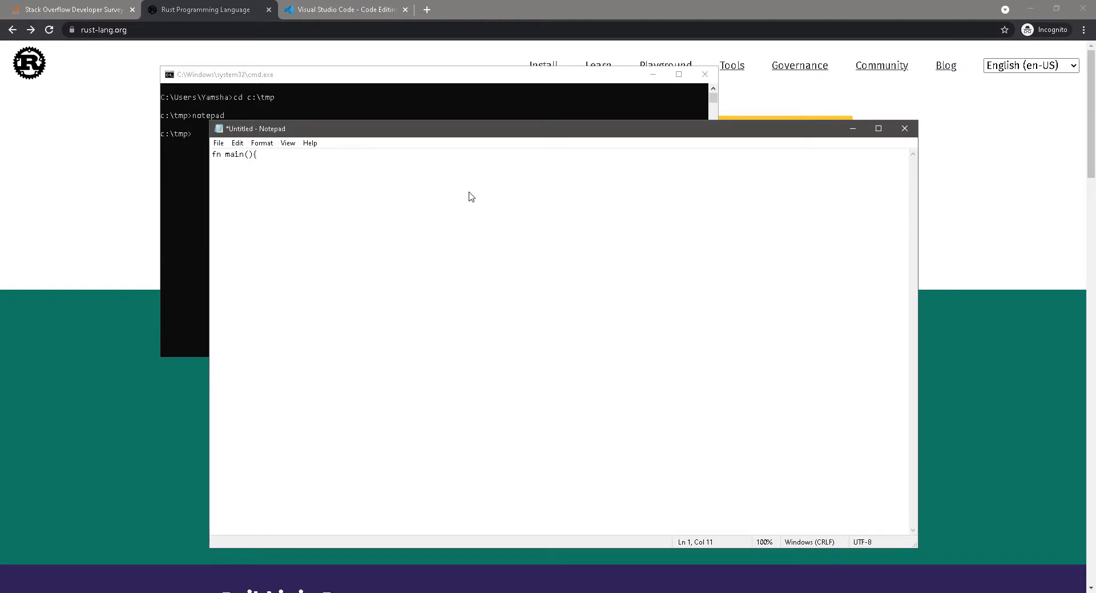
{"action": "key", "text": "Return"}
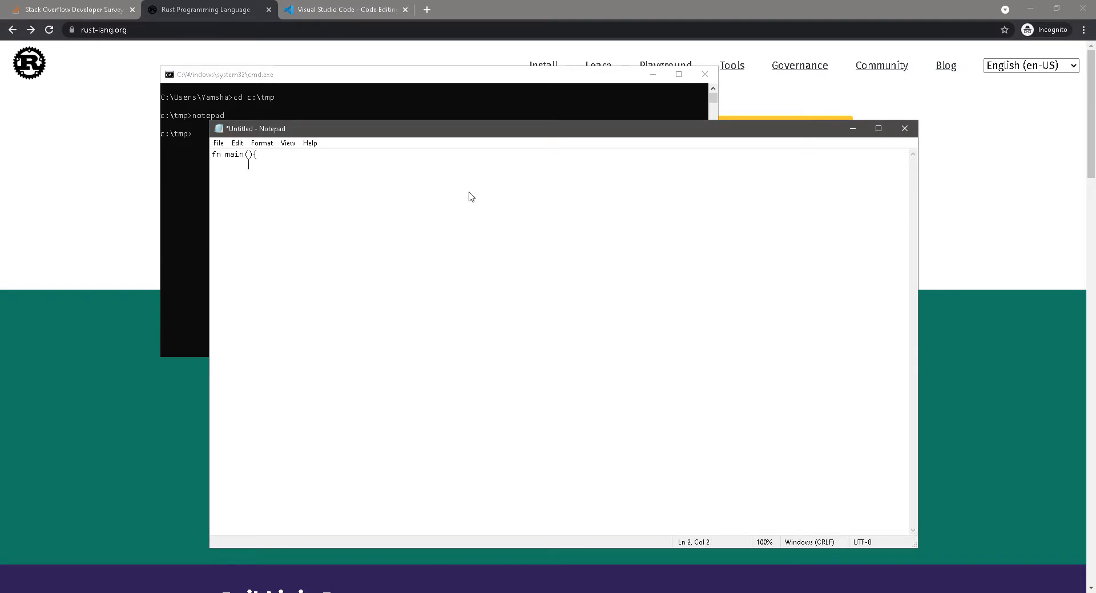
{"action": "type", "text": "println1"}
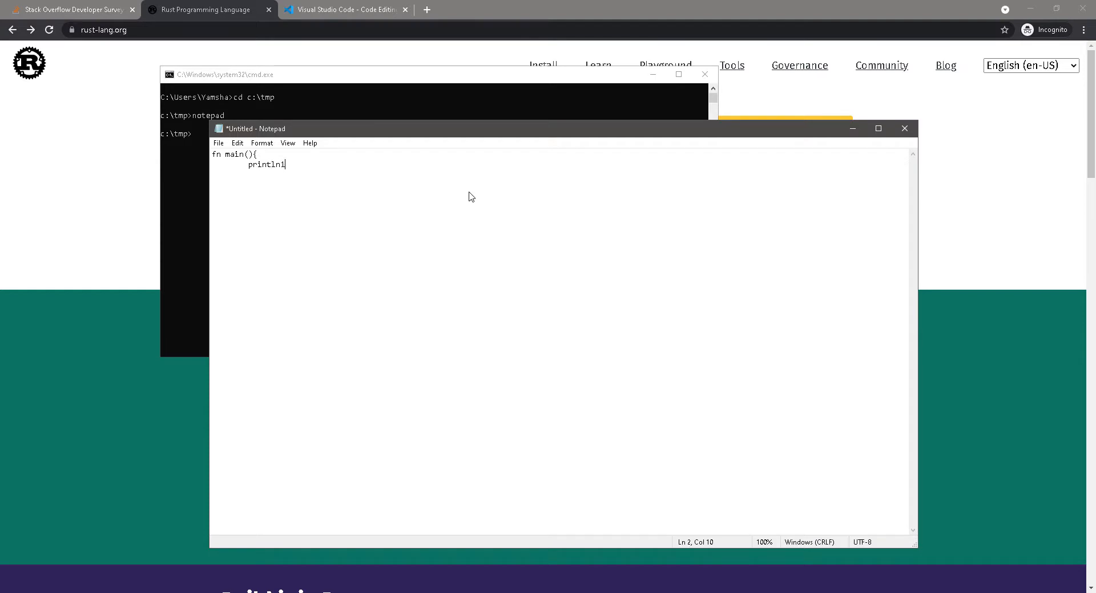
{"action": "type", "text": "(\"h"}
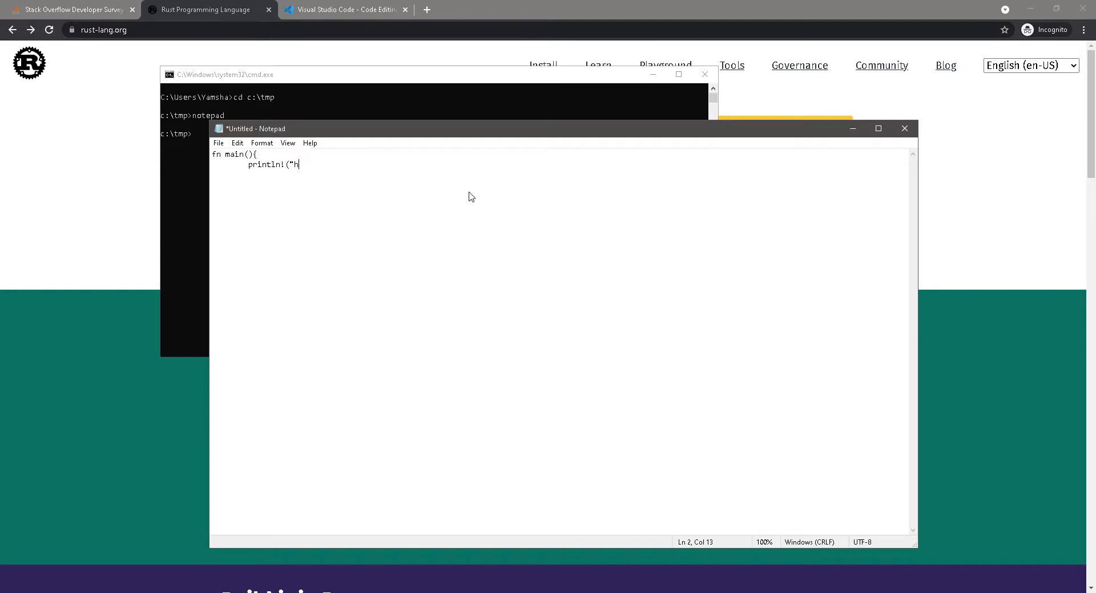
{"action": "type", "text": "ello world\");"}
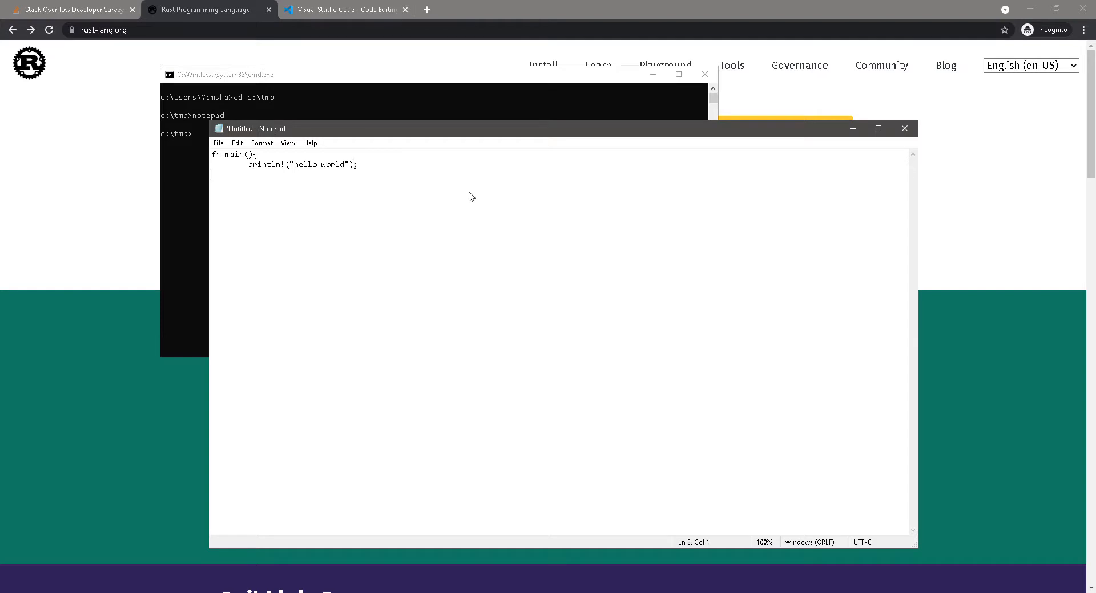
{"action": "type", "text": "}"}
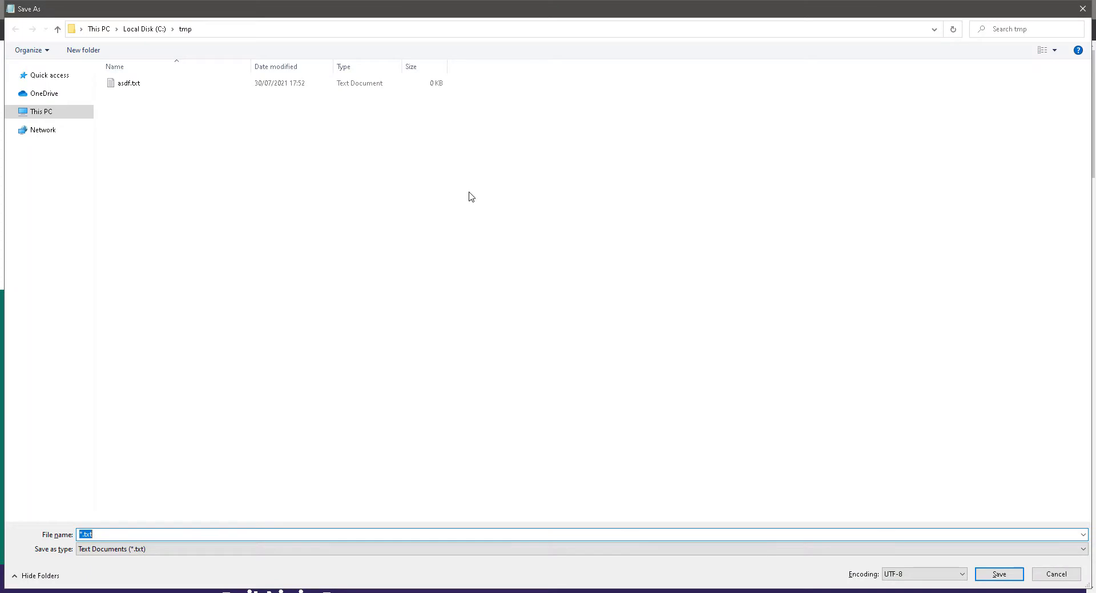
Step: Save the file as "main.rs" in c:\tmp and return to the command window
{"action": "type", "text": "\"main.rs"}
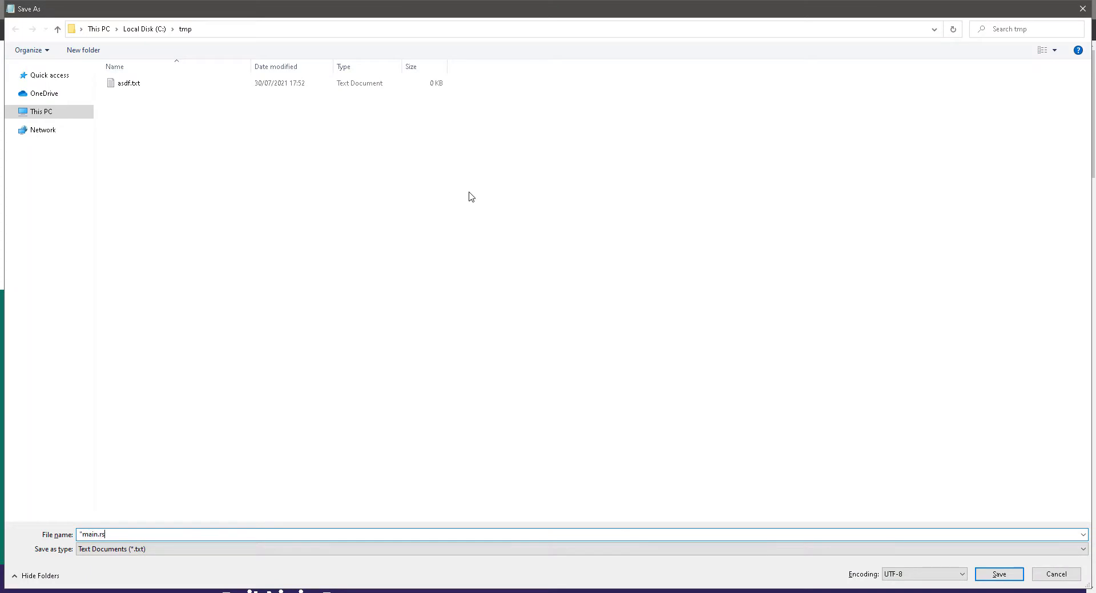
{"action": "left_click", "coordinate": [997, 574]}
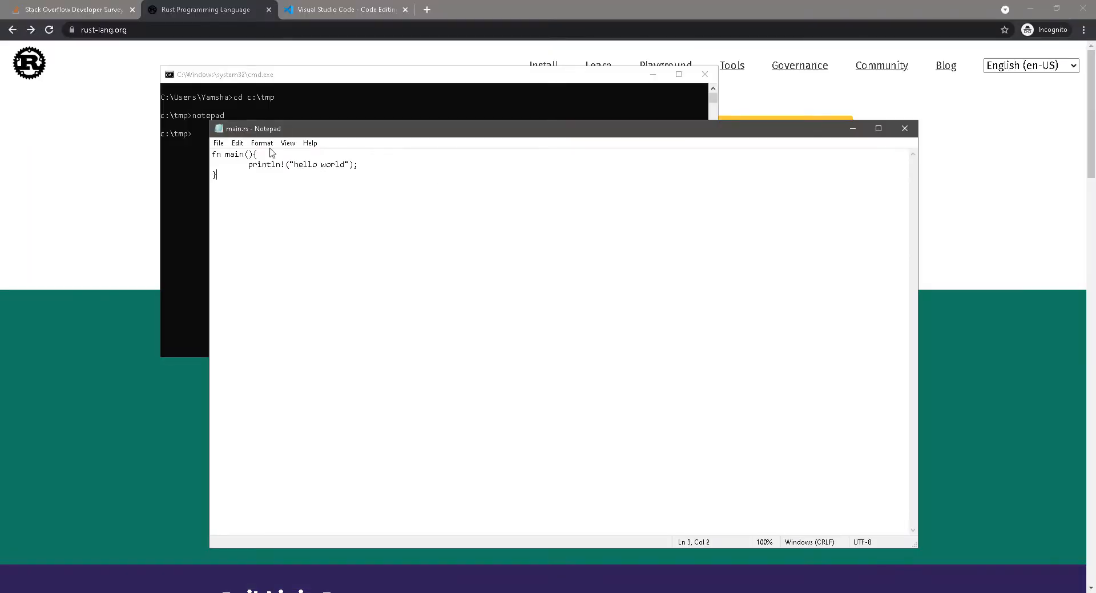
{"action": "left_click", "coordinate": [904, 129]}
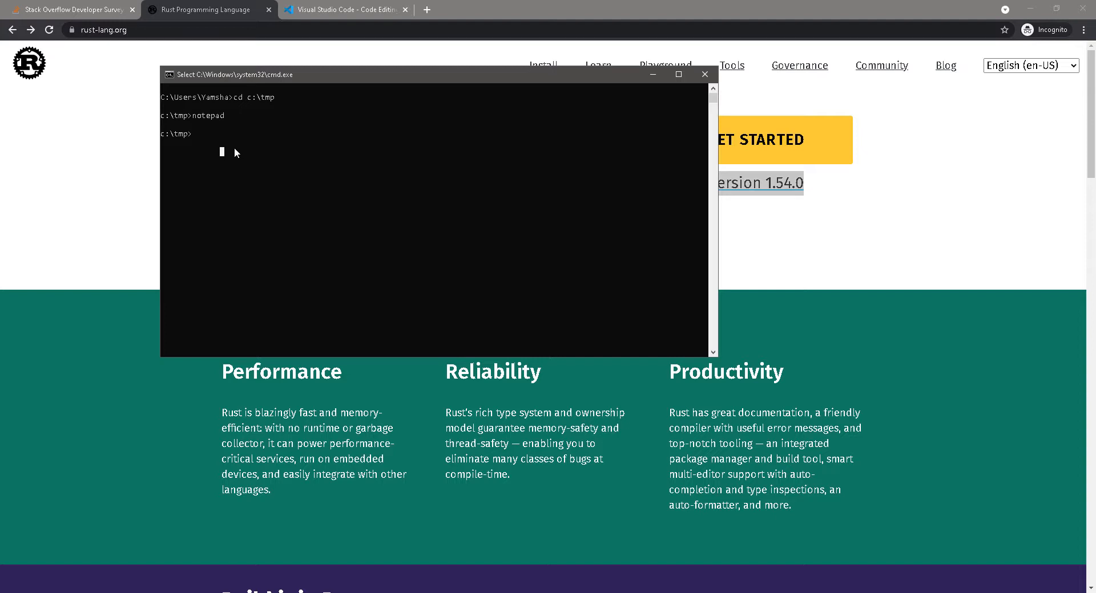
Step: Compile main.rs with rustc and point out the generated main.exe in the dir listing
{"action": "type", "text": "ru"}
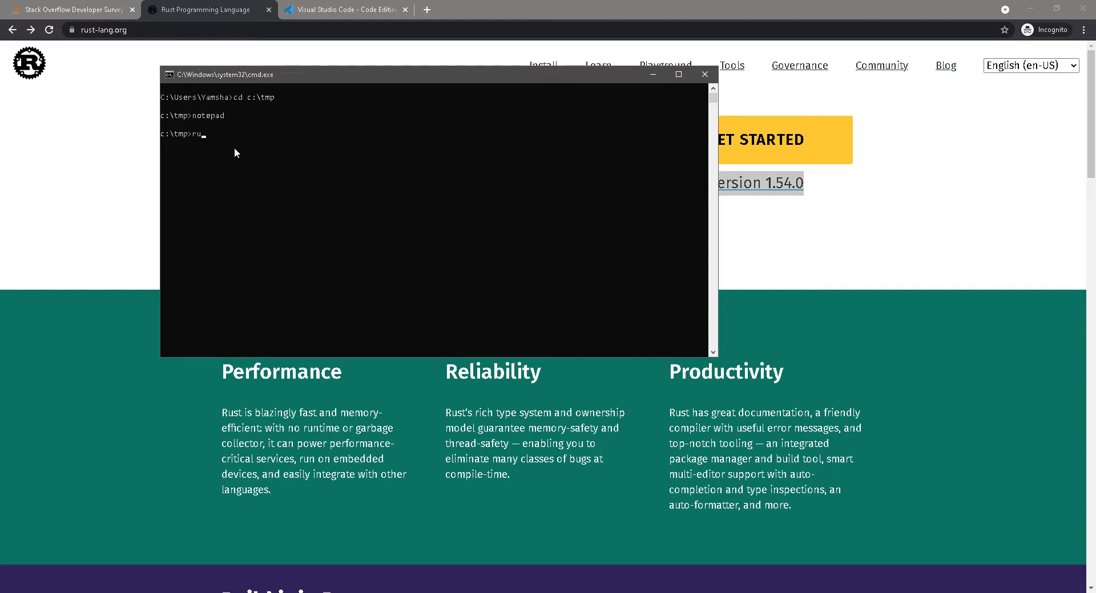
{"action": "type", "text": "st"}
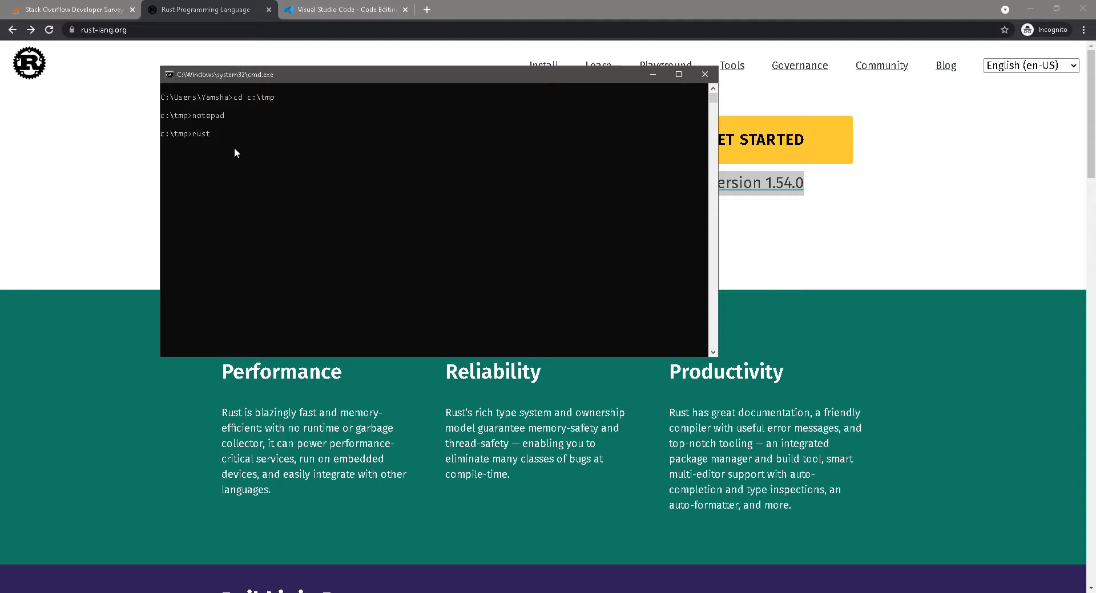
{"action": "type", "text": "c"}
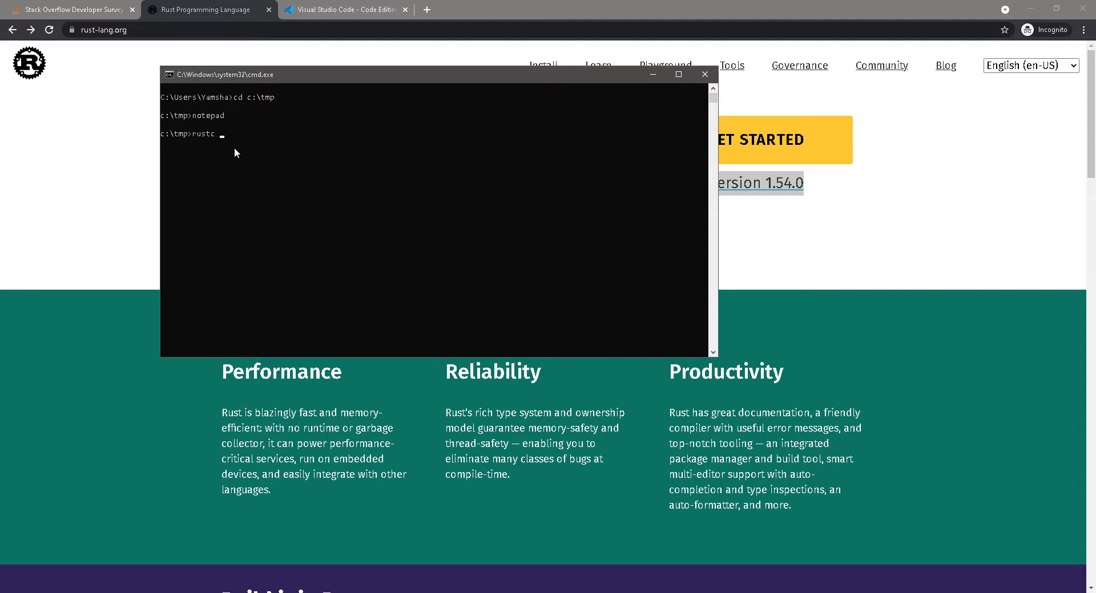
{"action": "type", "text": "main.rs"}
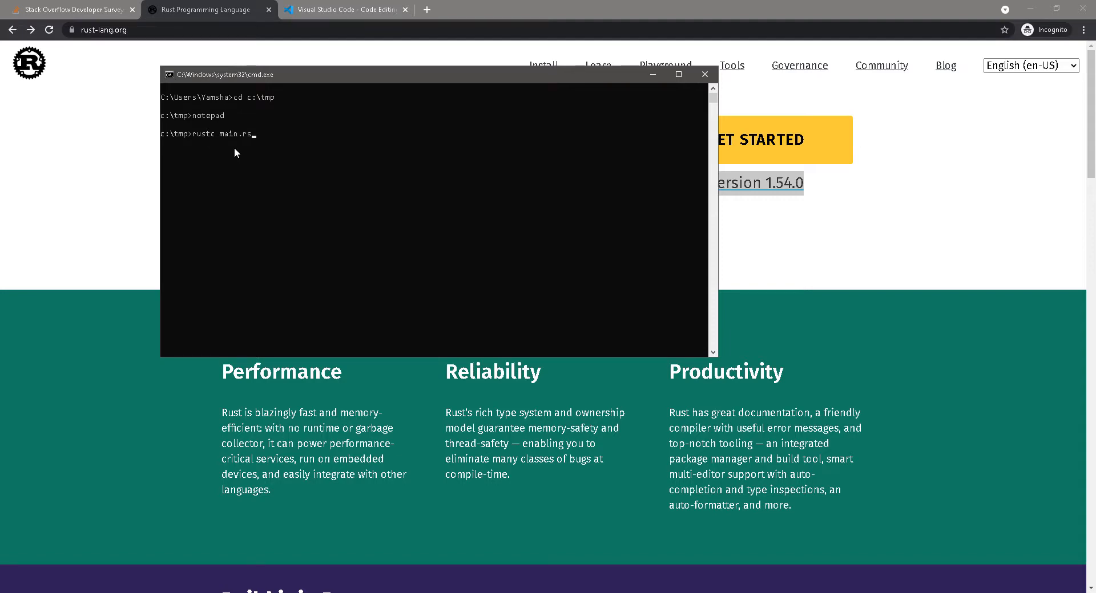
{"action": "key", "text": "Return"}
{"action": "type", "text": "dir"}
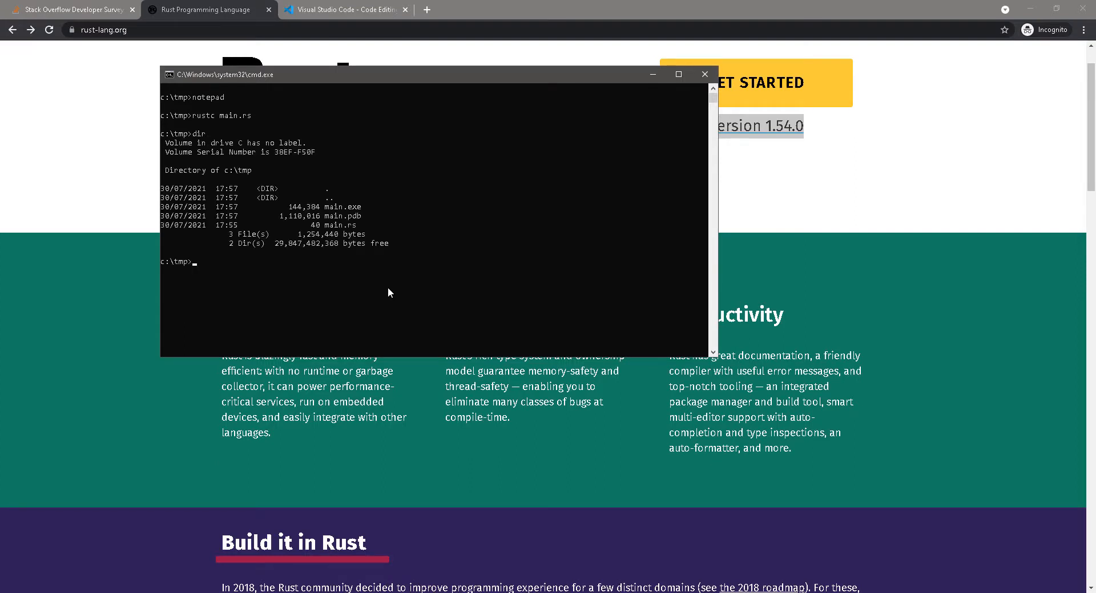
{"action": "mouse_move", "coordinate": [343, 238]}
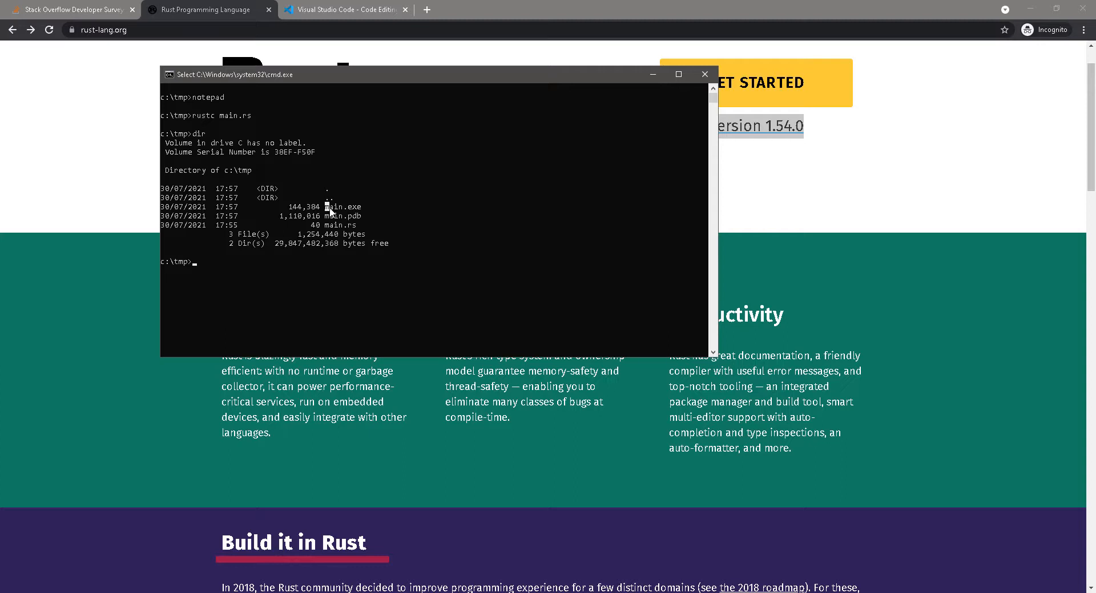
{"action": "double_click", "coordinate": [341, 207]}
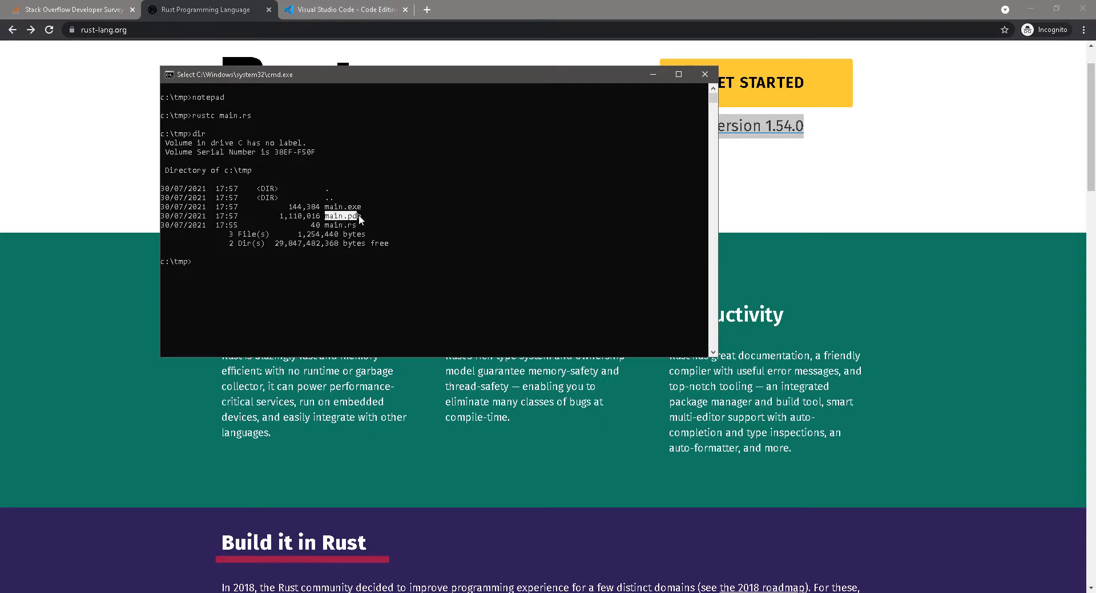
{"action": "mouse_move", "coordinate": [363, 234]}
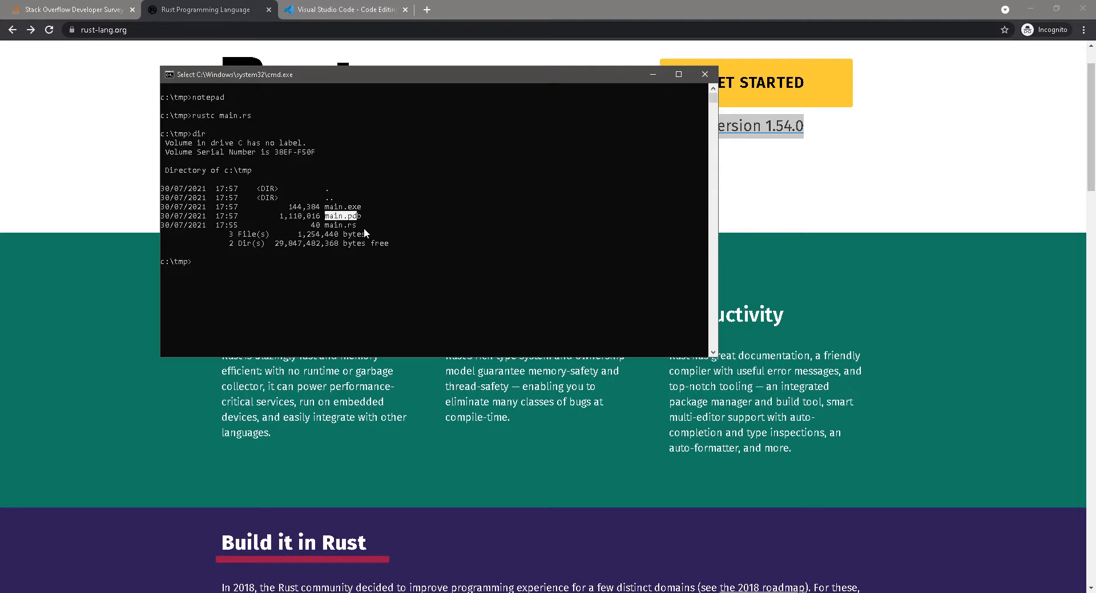
Step: Run main.exe, which prints "hello world", then bring the browser forward
{"action": "left_click", "coordinate": [336, 262]}
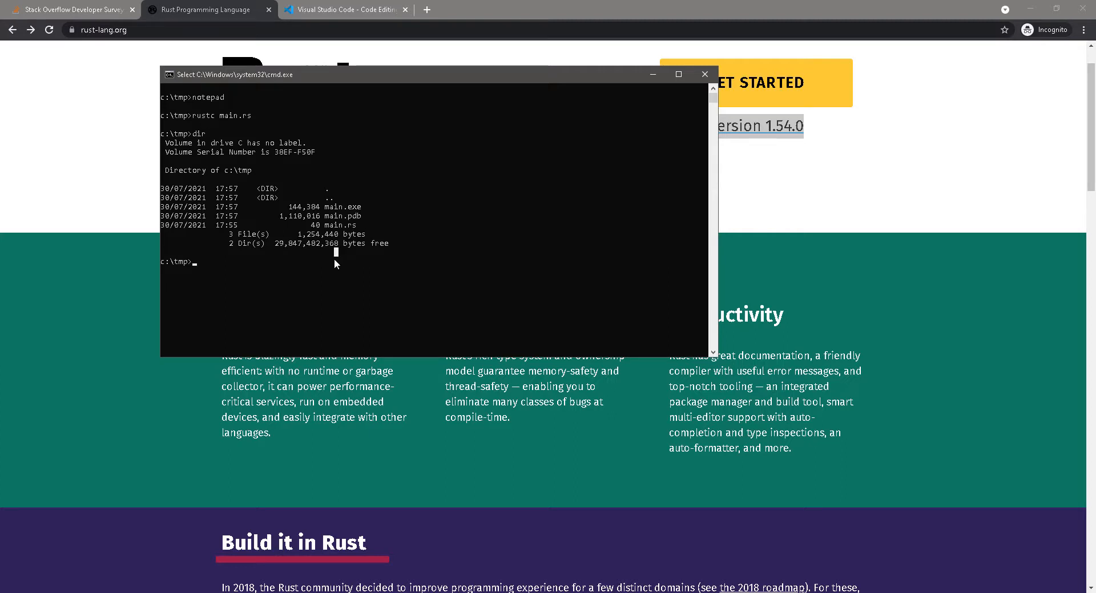
{"action": "type", "text": "main."}
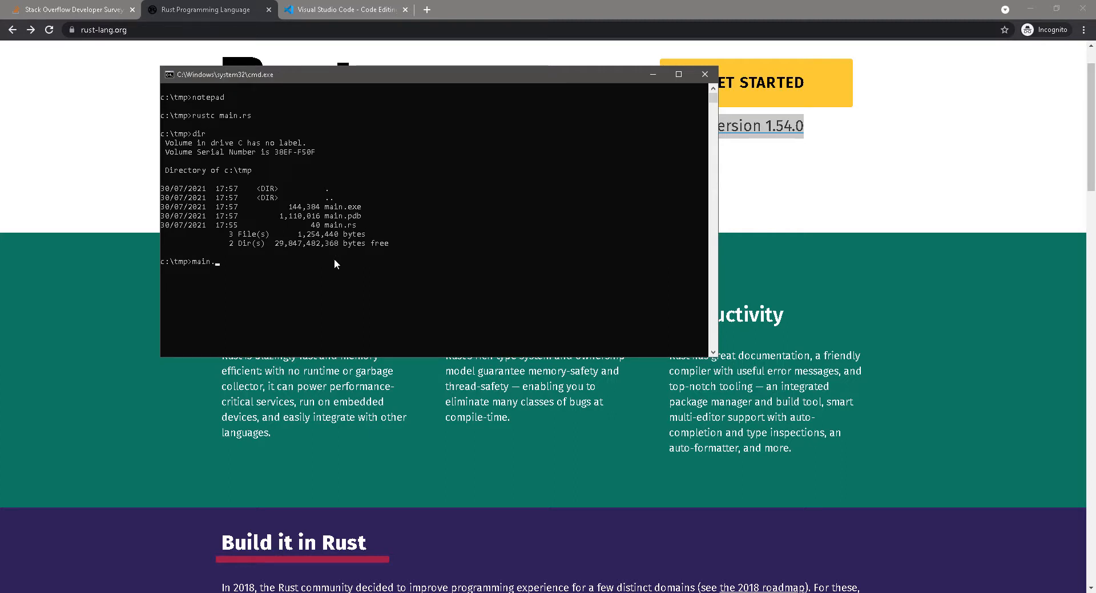
{"action": "type", "text": "exe"}
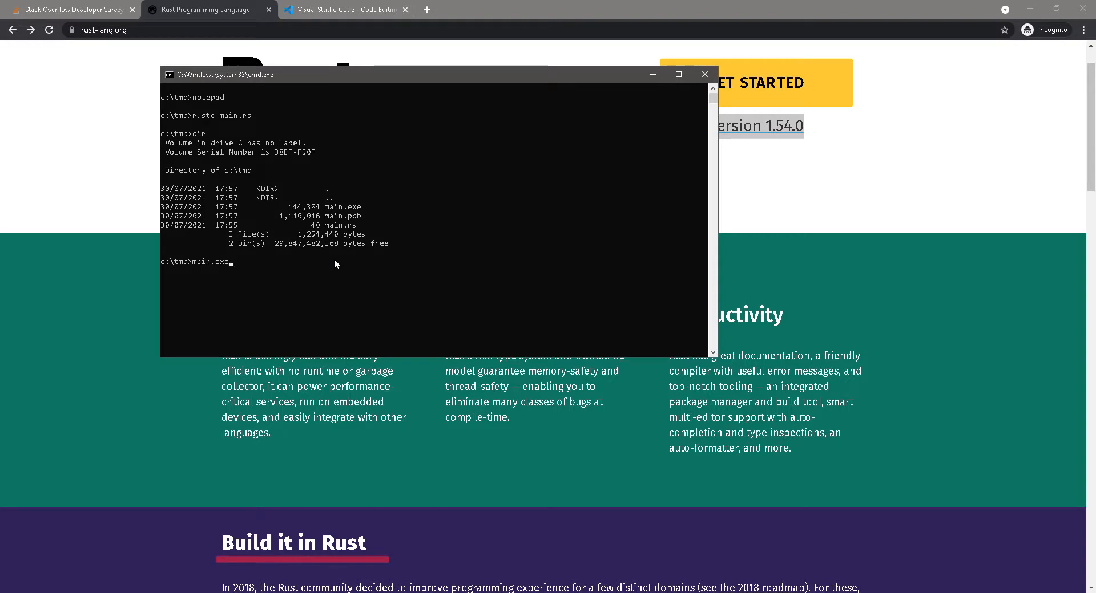
{"action": "key", "text": "Return"}
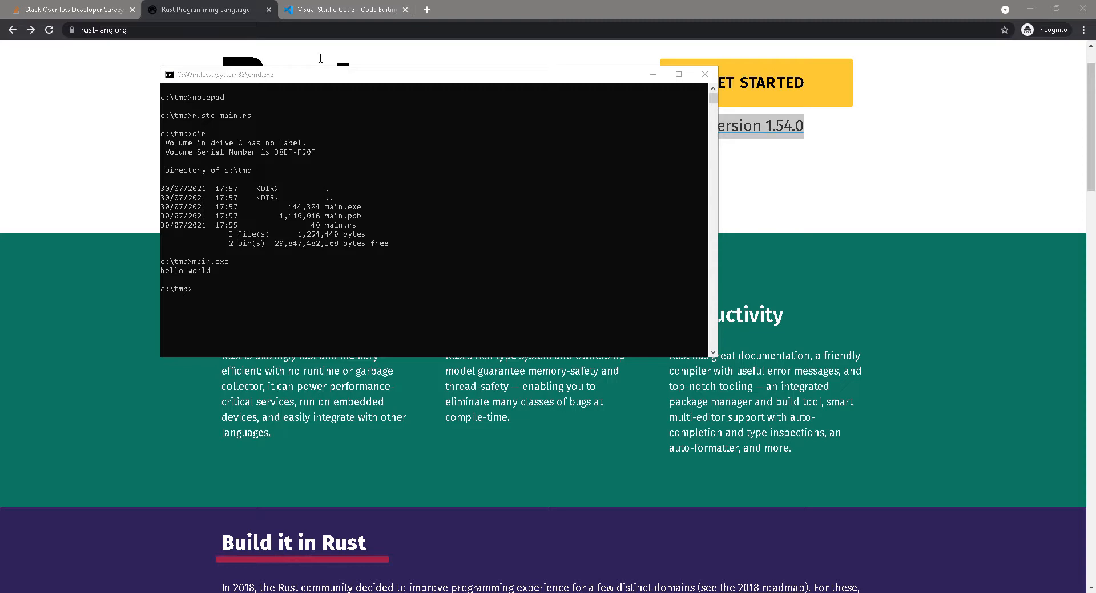
{"action": "mouse_move", "coordinate": [137, 111]}
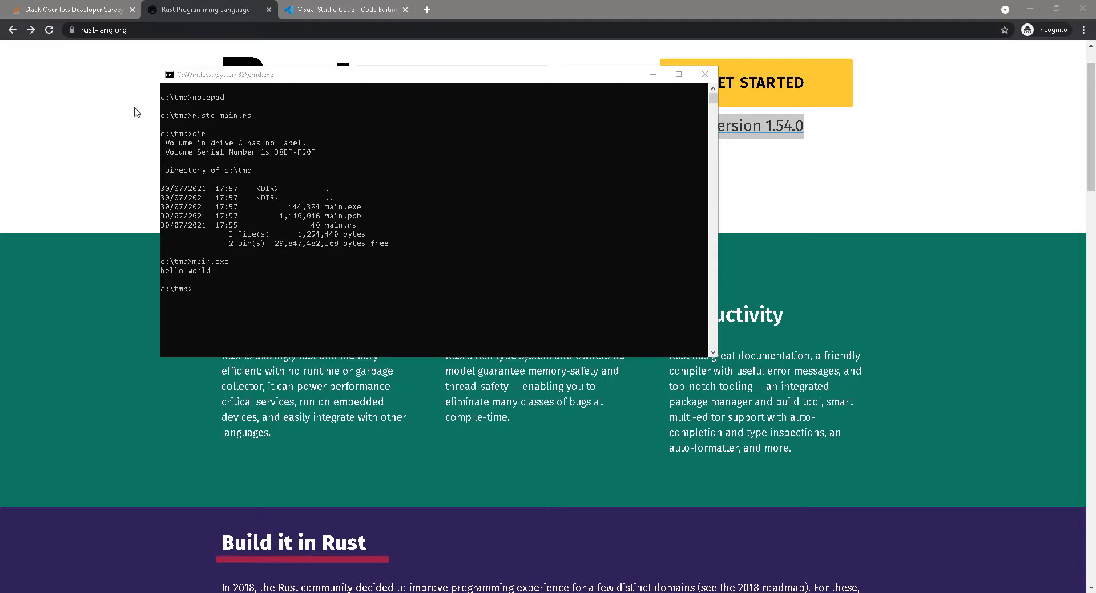
{"action": "left_click", "coordinate": [344, 9]}
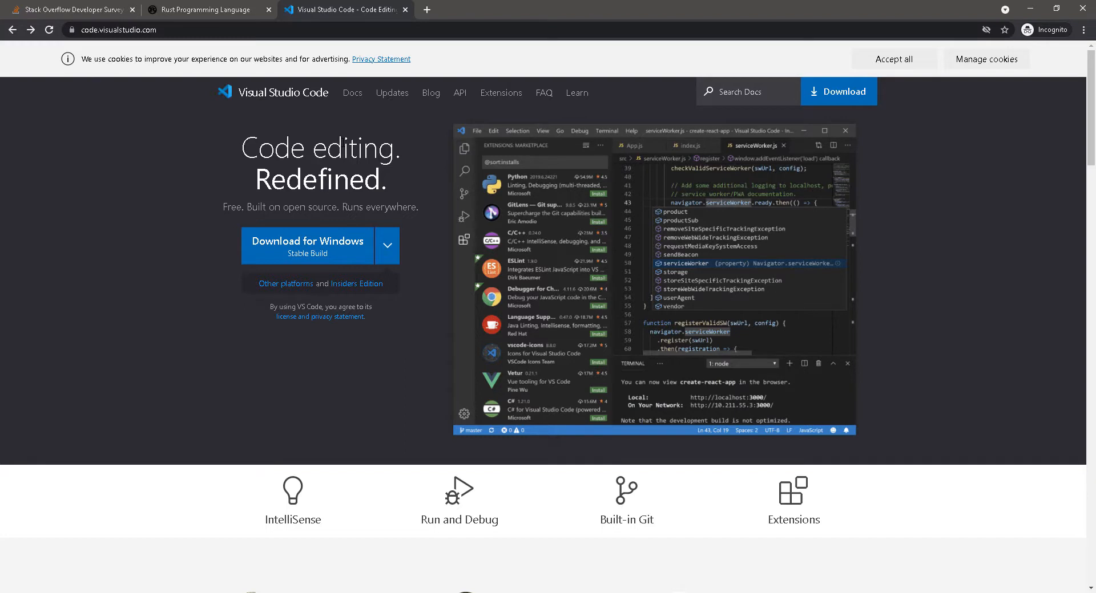
{"action": "mouse_move", "coordinate": [219, 111]}
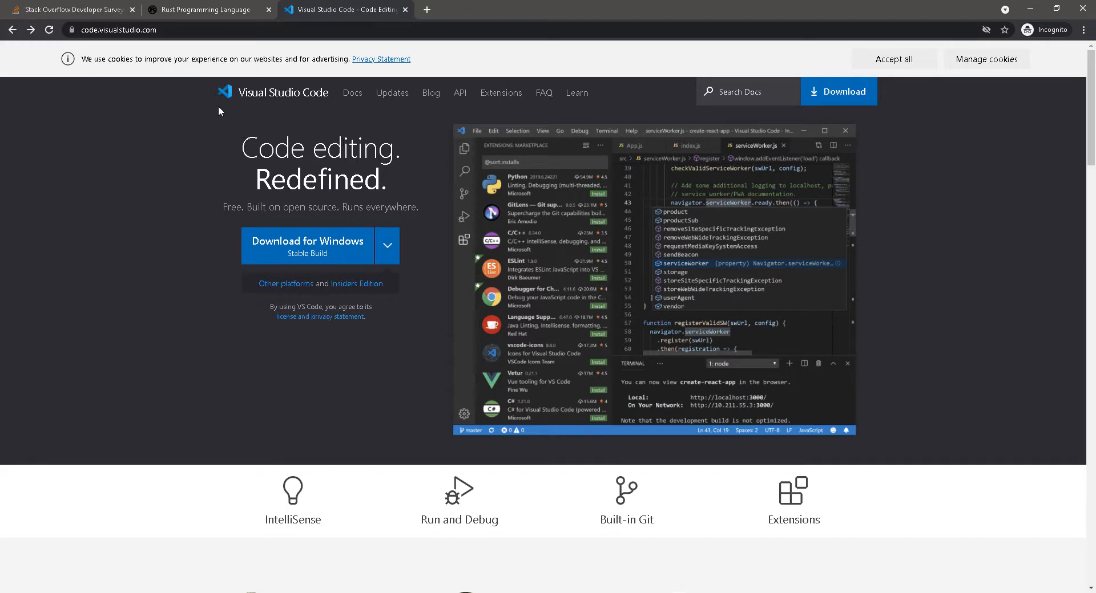
{"action": "mouse_move", "coordinate": [271, 268]}
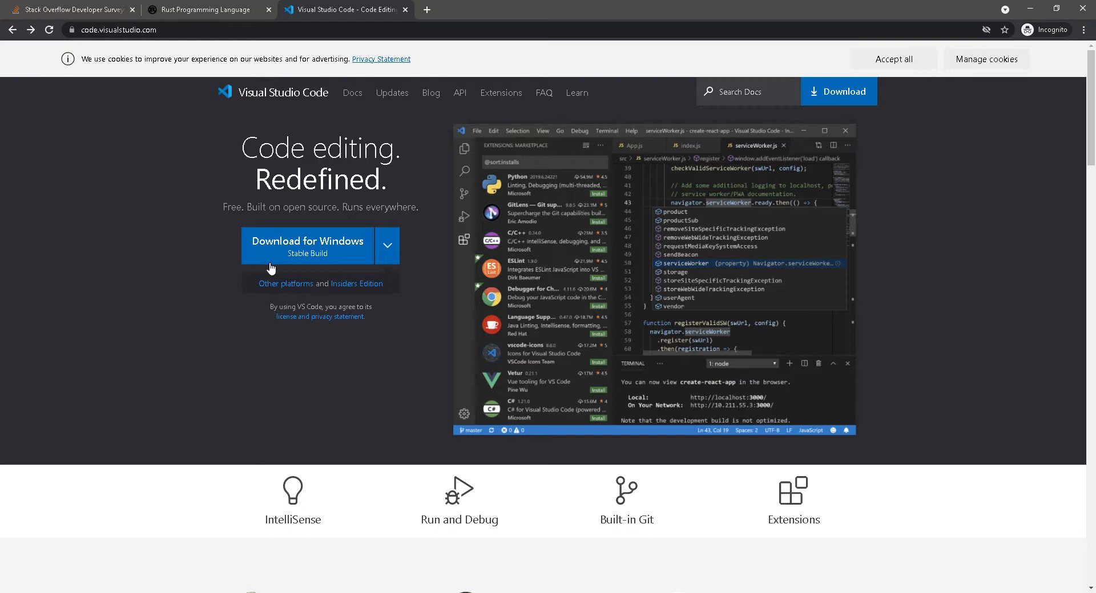
{"action": "mouse_move", "coordinate": [686, 79]}
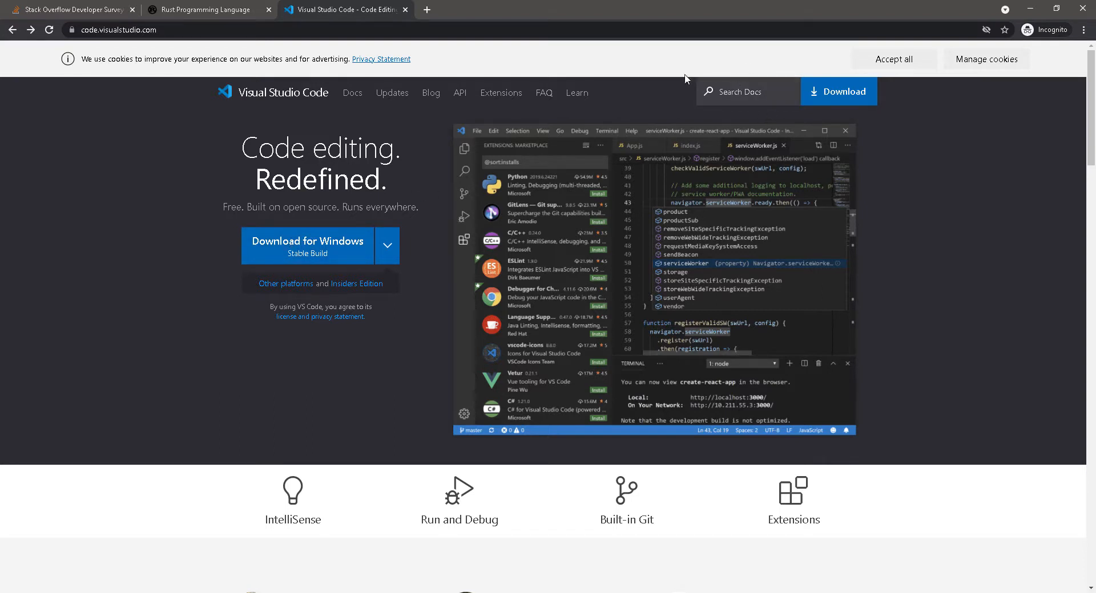
{"action": "mouse_move", "coordinate": [207, 243]}
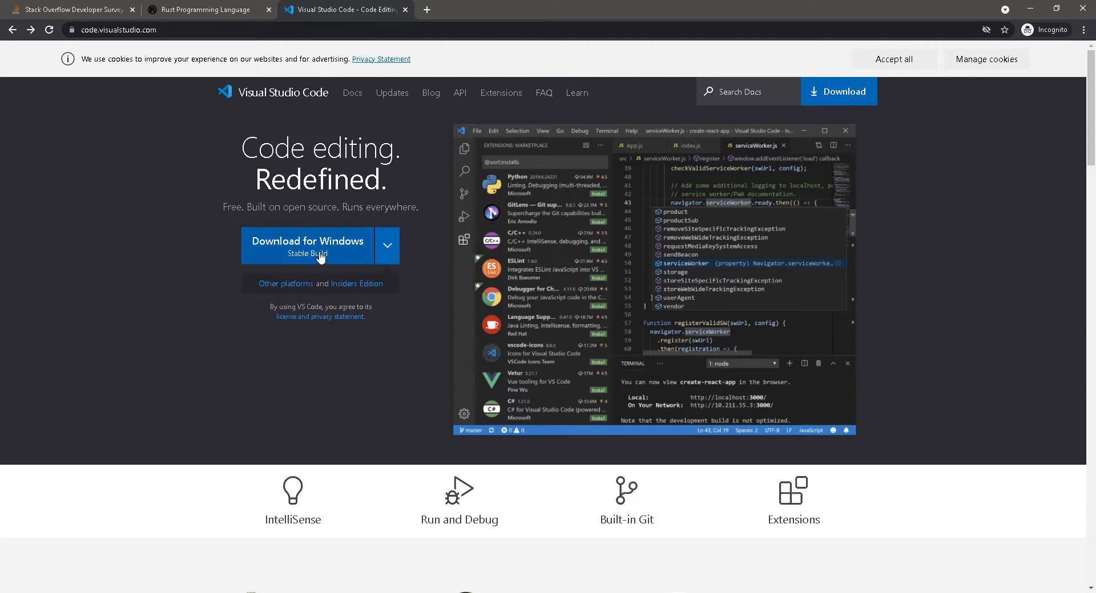
{"action": "mouse_move", "coordinate": [201, 282]}
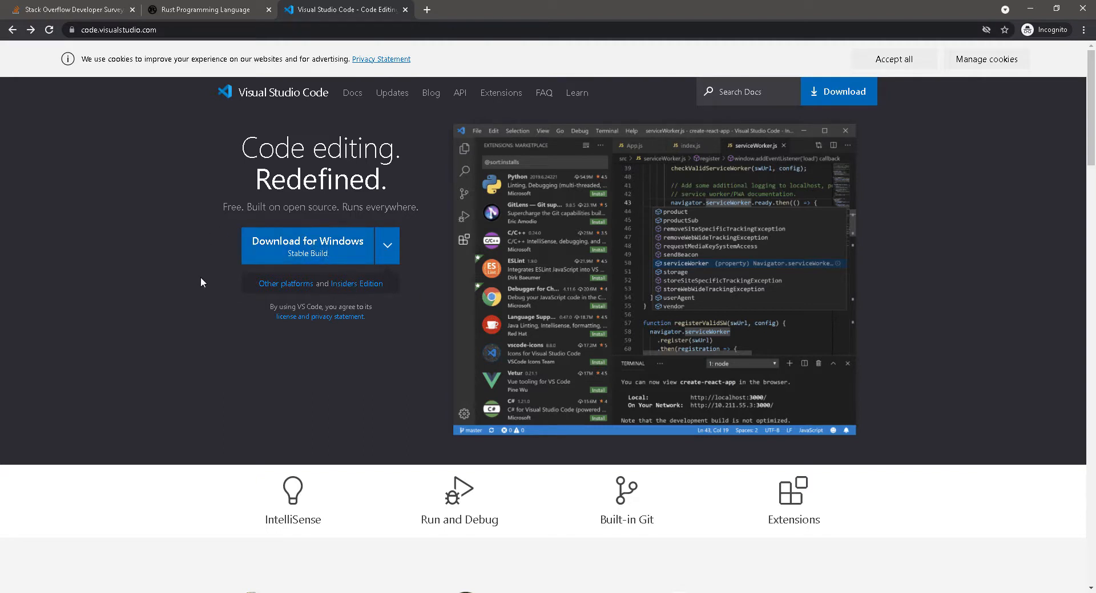
{"action": "mouse_move", "coordinate": [313, 265]}
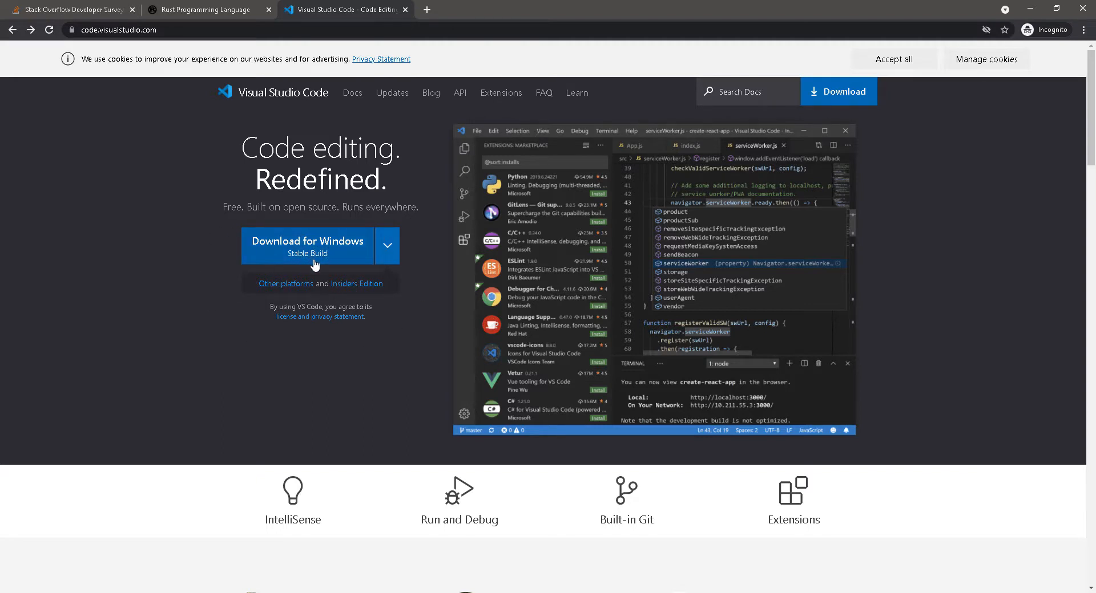
{"action": "mouse_move", "coordinate": [390, 256]}
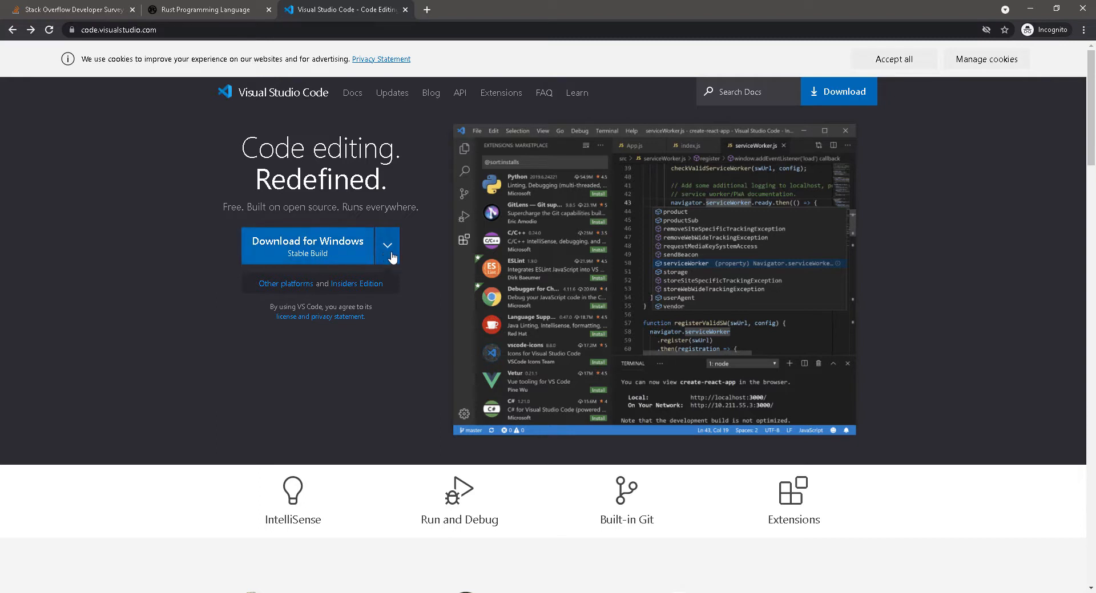
Step: Download the stable Windows build of VS Code from code.visualstudio.com
{"action": "left_click", "coordinate": [387, 247]}
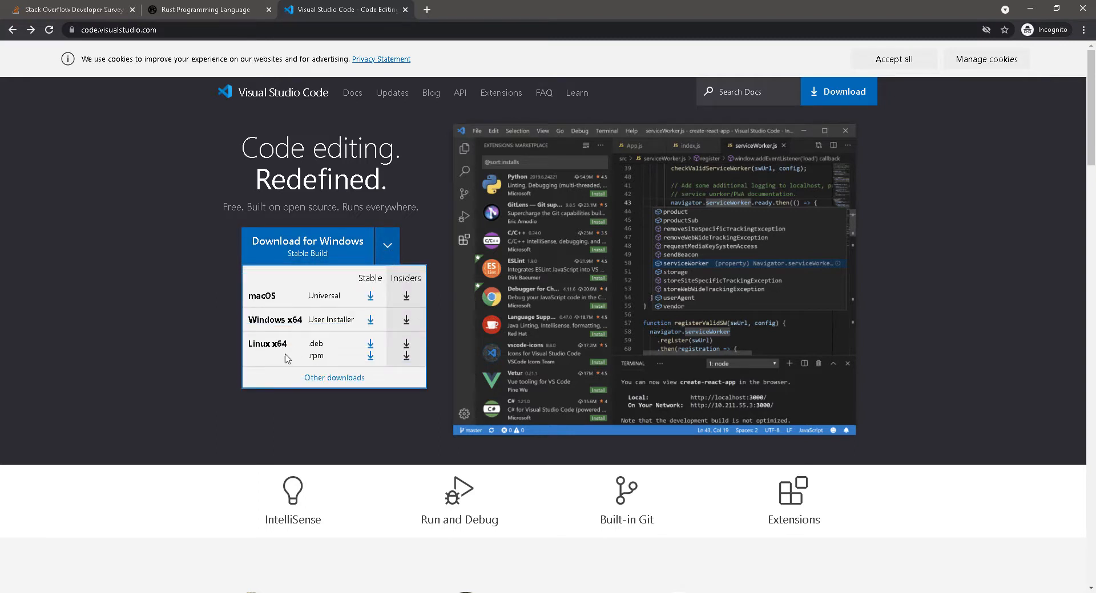
{"action": "left_click", "coordinate": [386, 245]}
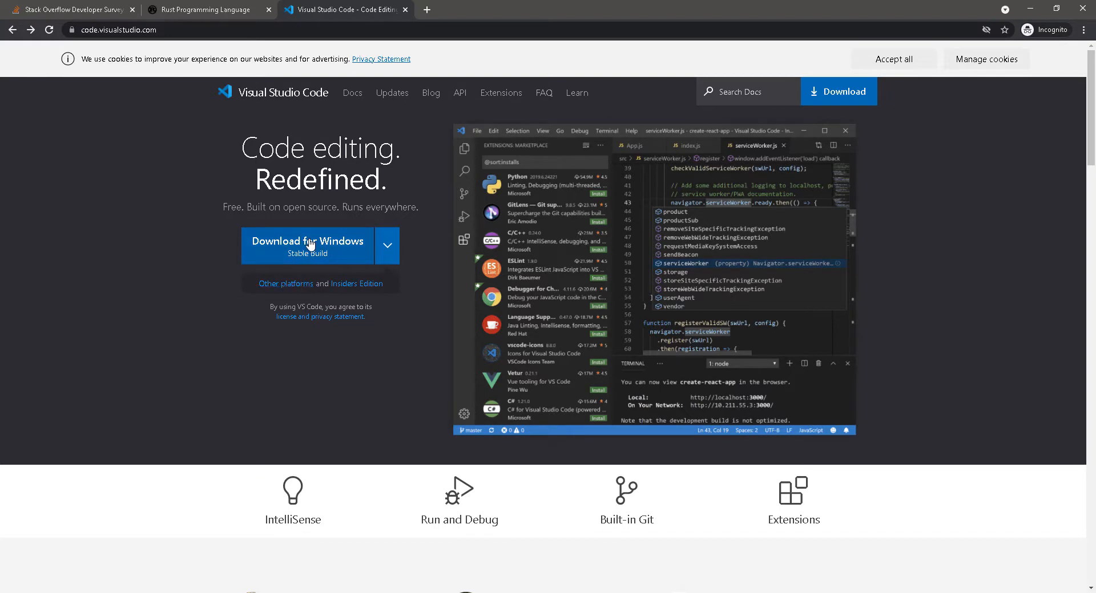
{"action": "left_click", "coordinate": [307, 241]}
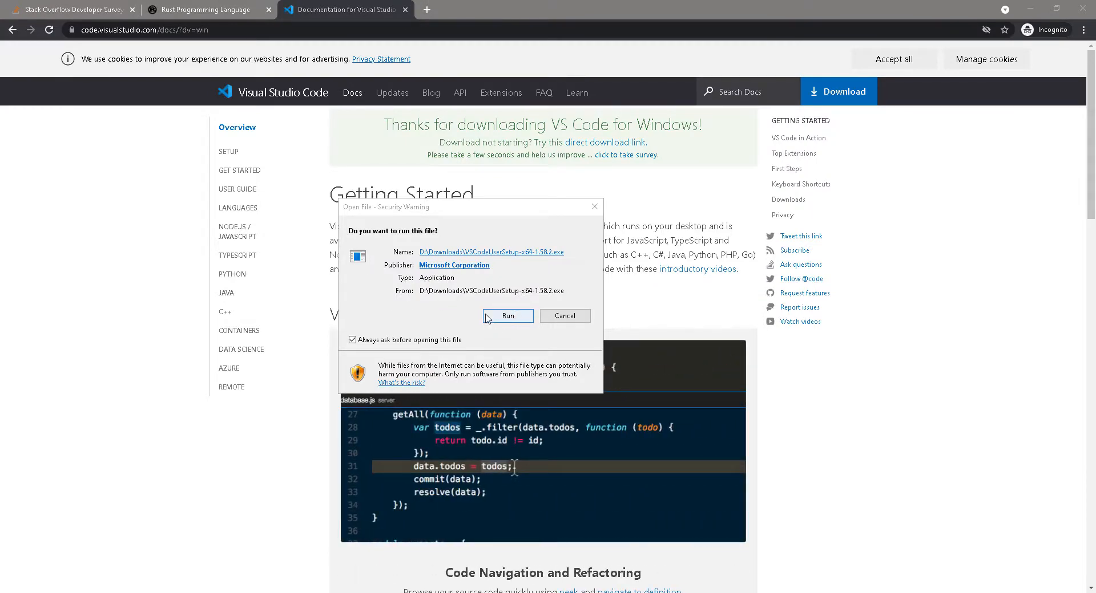
{"action": "mouse_move", "coordinate": [509, 326]}
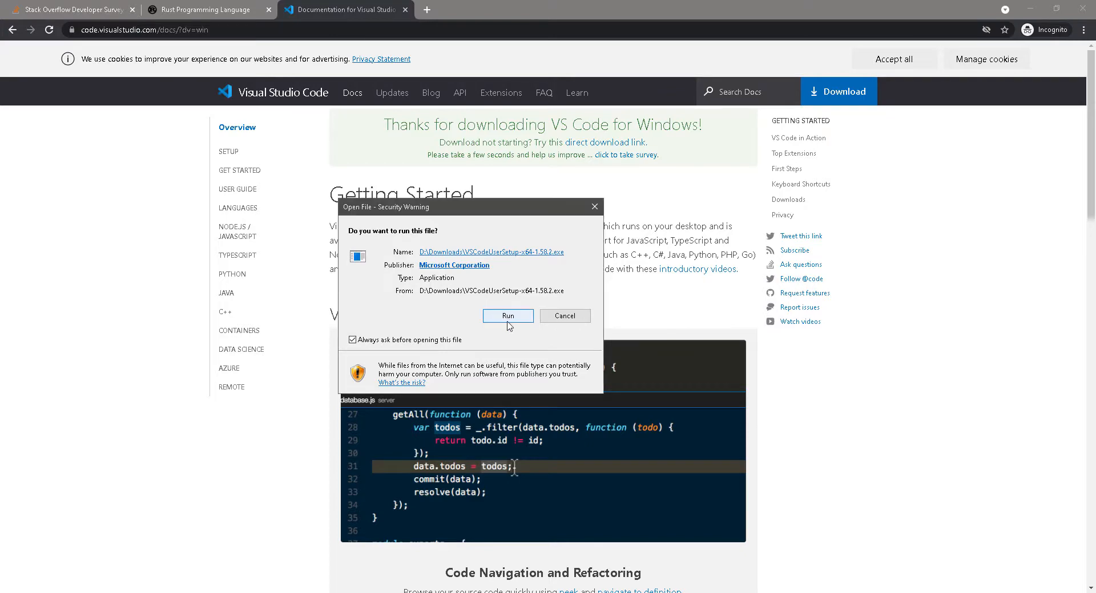
Step: Run the VS Code installer, accept the license, keep the additional tasks, install and launch VS Code
{"action": "left_click", "coordinate": [507, 317]}
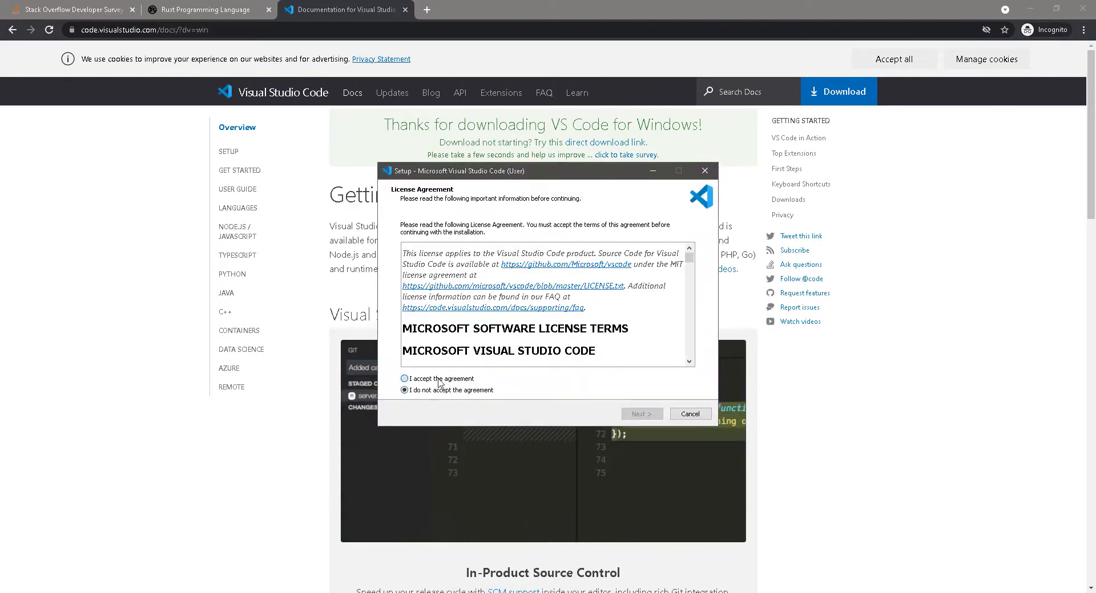
{"action": "left_click", "coordinate": [640, 413]}
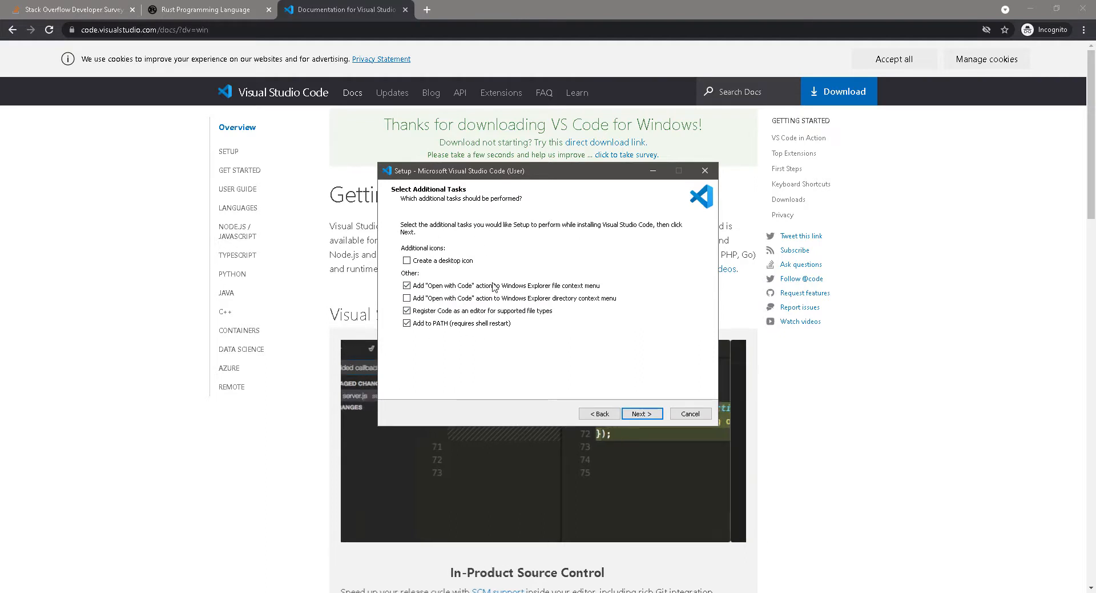
{"action": "left_click", "coordinate": [640, 413]}
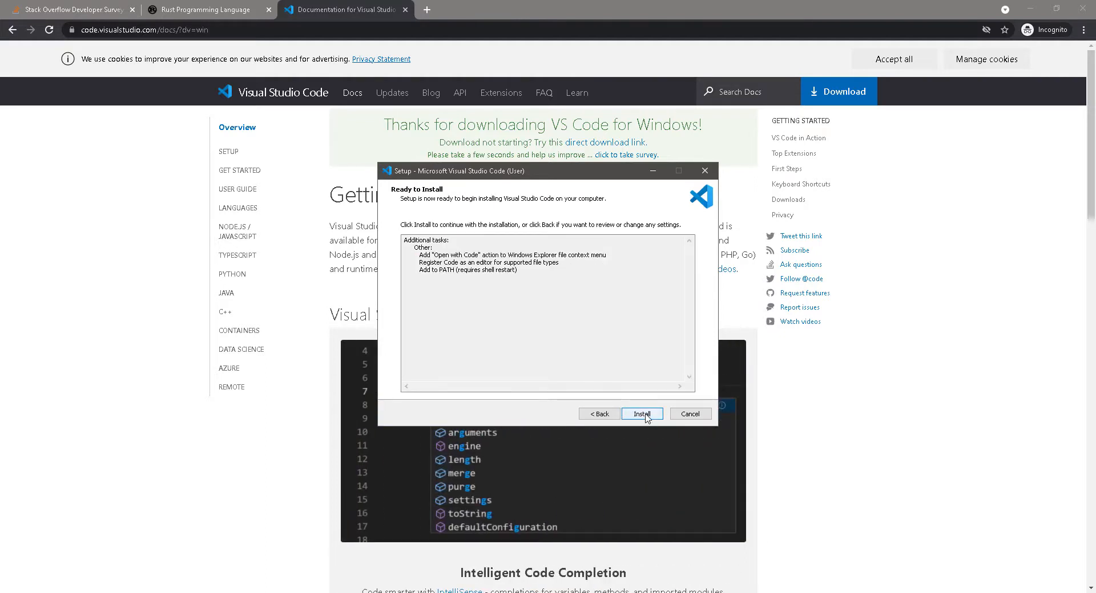
{"action": "left_click", "coordinate": [641, 414]}
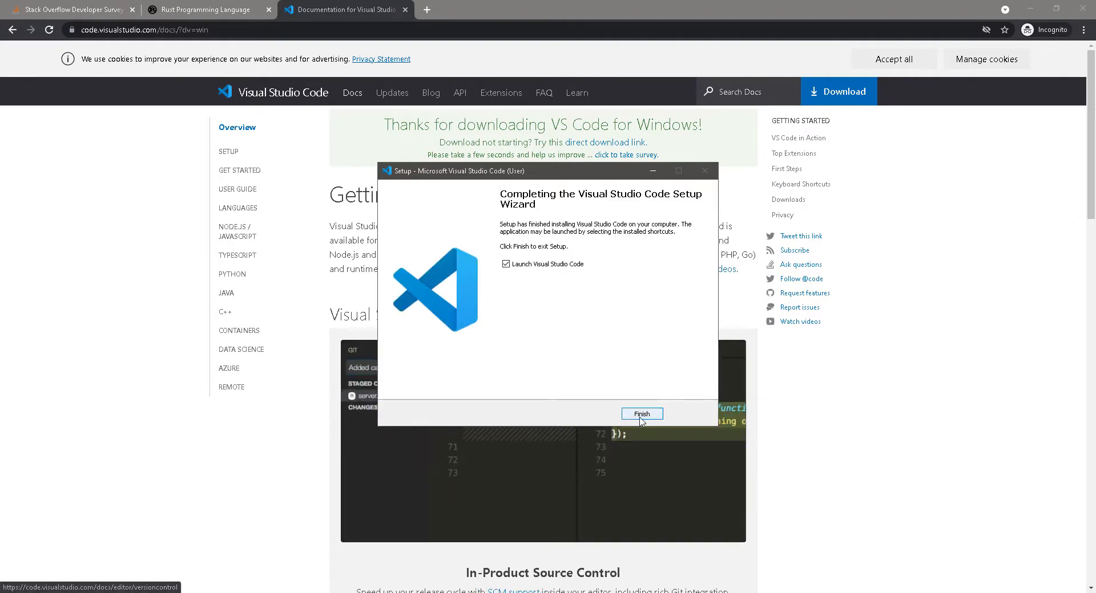
{"action": "left_click", "coordinate": [640, 414]}
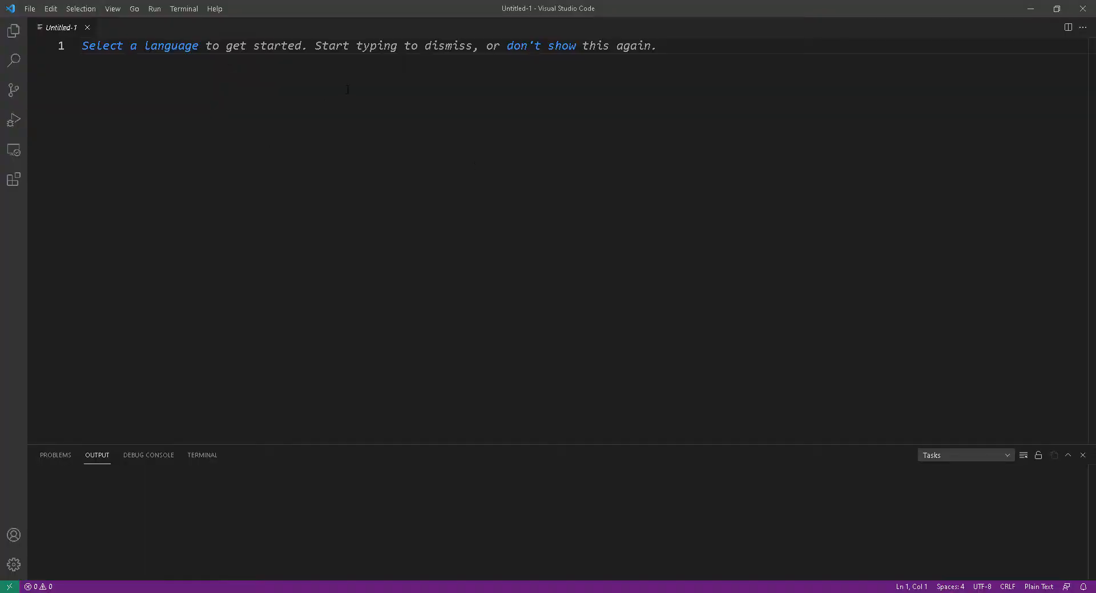
Step: Close the Untitled-1 editor and bring up the File menu for opening a folder
{"action": "left_click", "coordinate": [82, 46]}
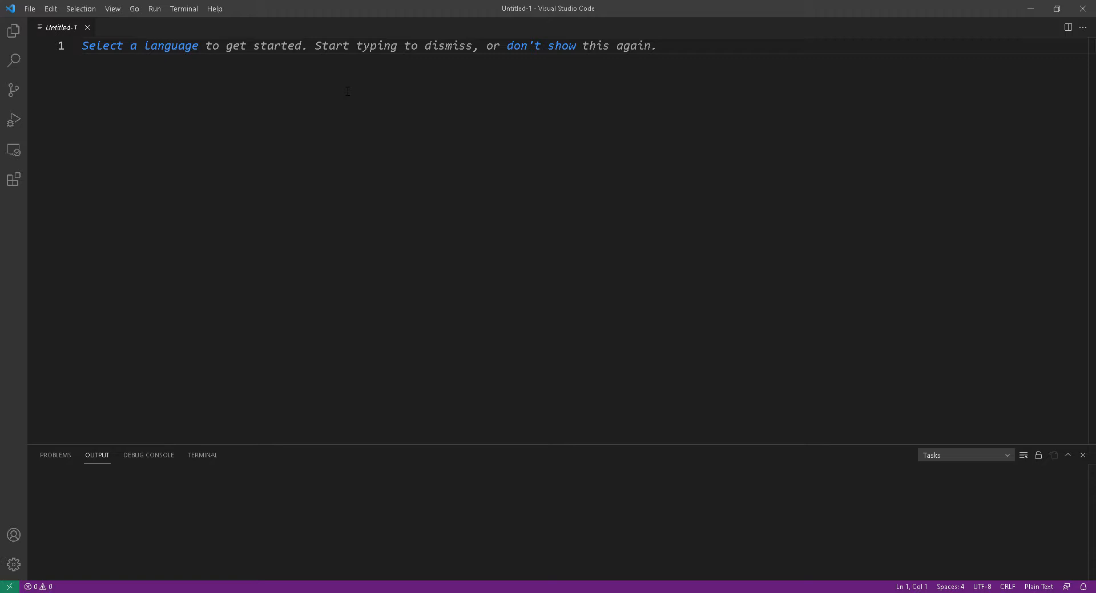
{"action": "left_click", "coordinate": [83, 45]}
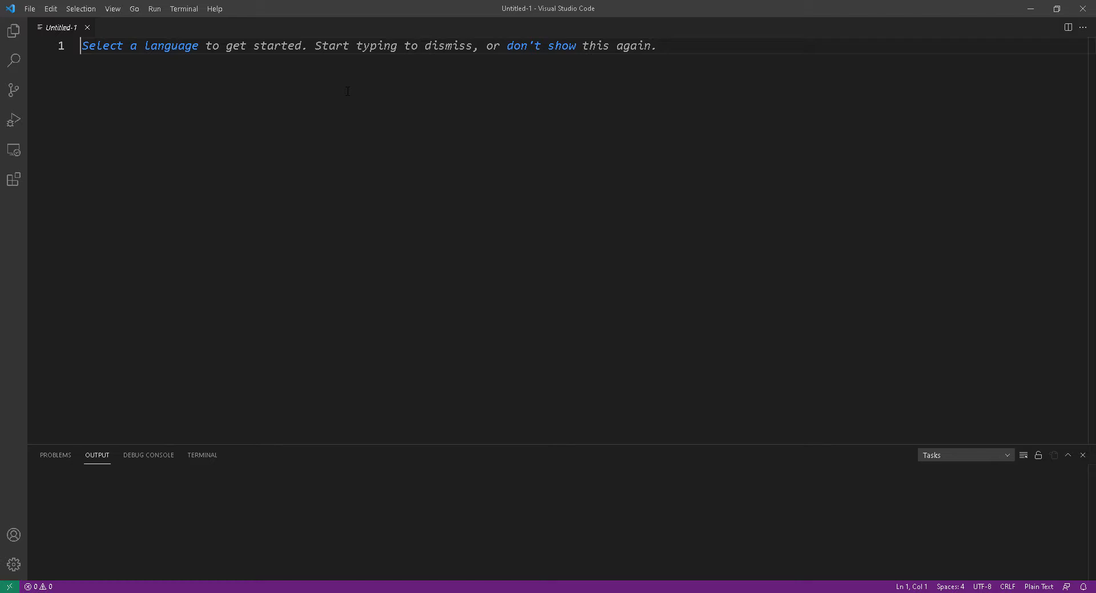
{"action": "left_click", "coordinate": [87, 27]}
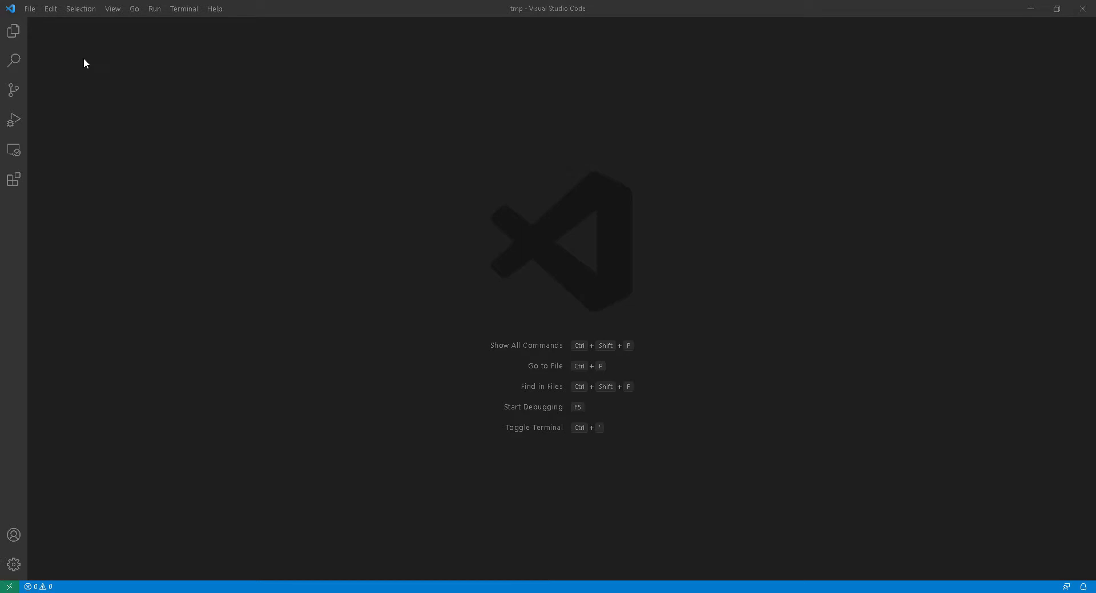
{"action": "mouse_move", "coordinate": [191, 172]}
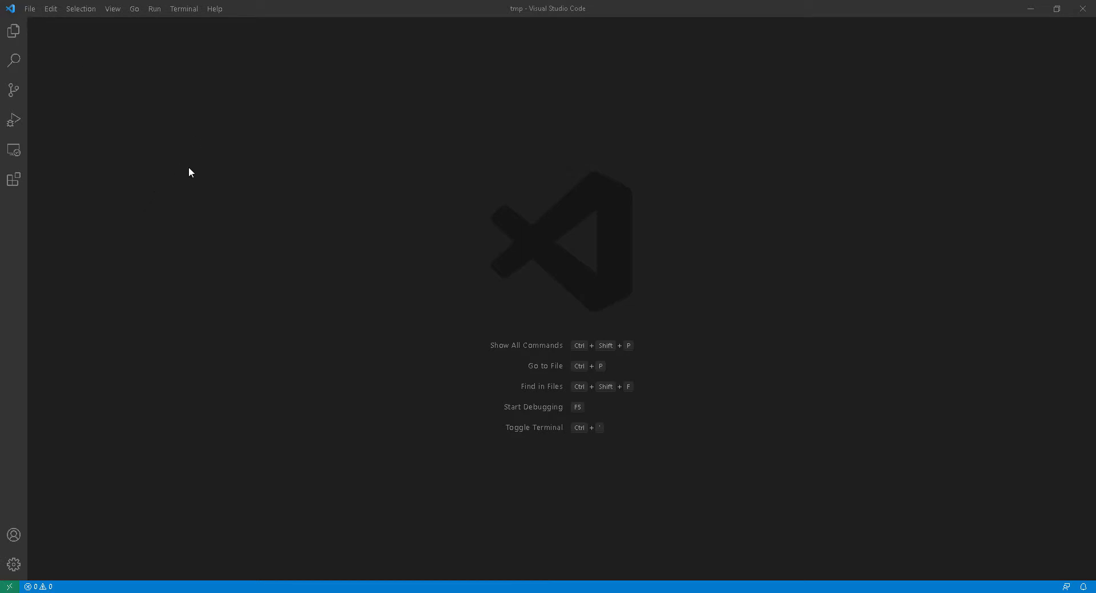
{"action": "mouse_move", "coordinate": [982, 30]}
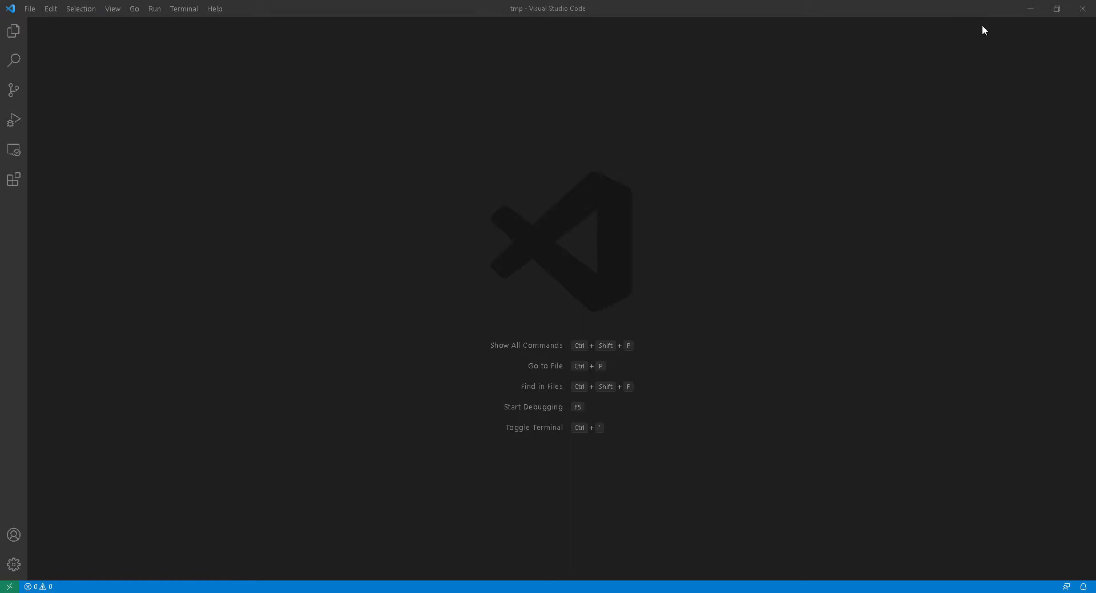
{"action": "left_click", "coordinate": [30, 8]}
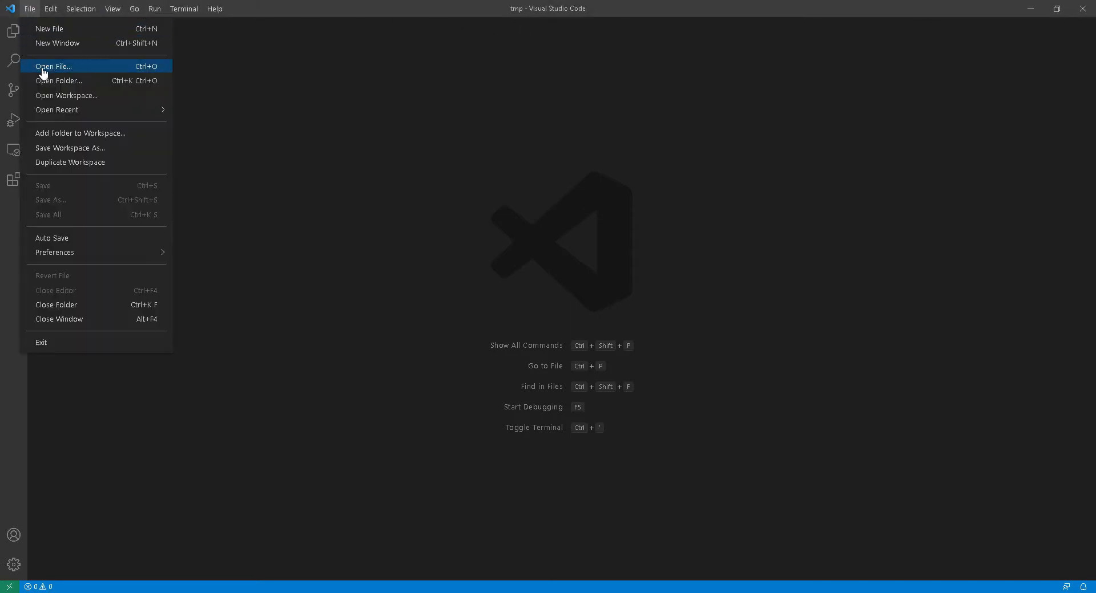
Step: Open C:\tmp as the workspace, show its files in Explorer and bring up the language mode list for main.rs
{"action": "left_click", "coordinate": [58, 80]}
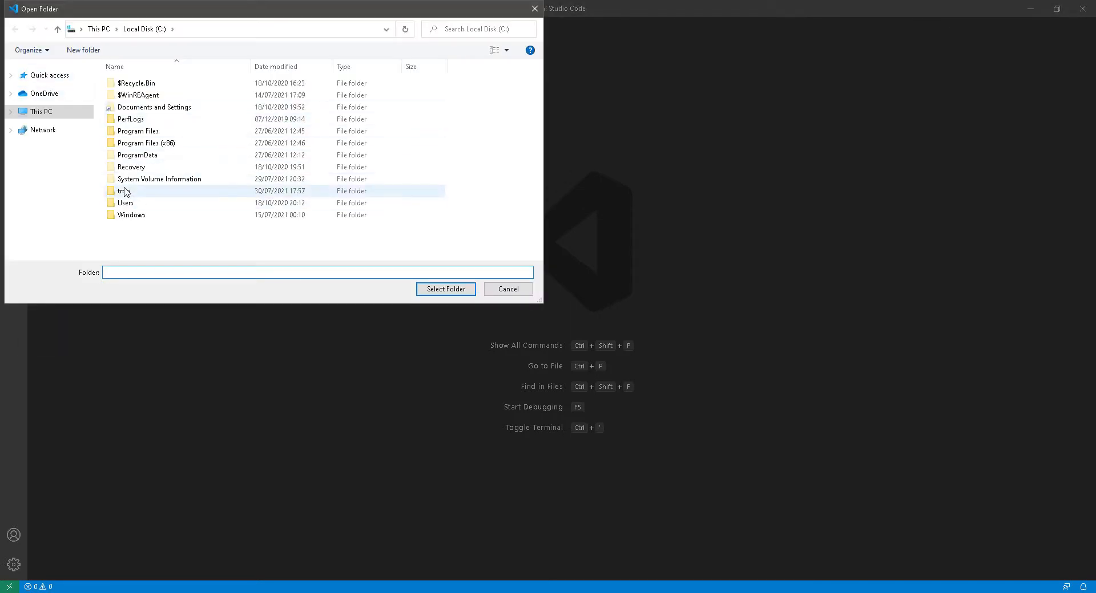
{"action": "left_click", "coordinate": [445, 289]}
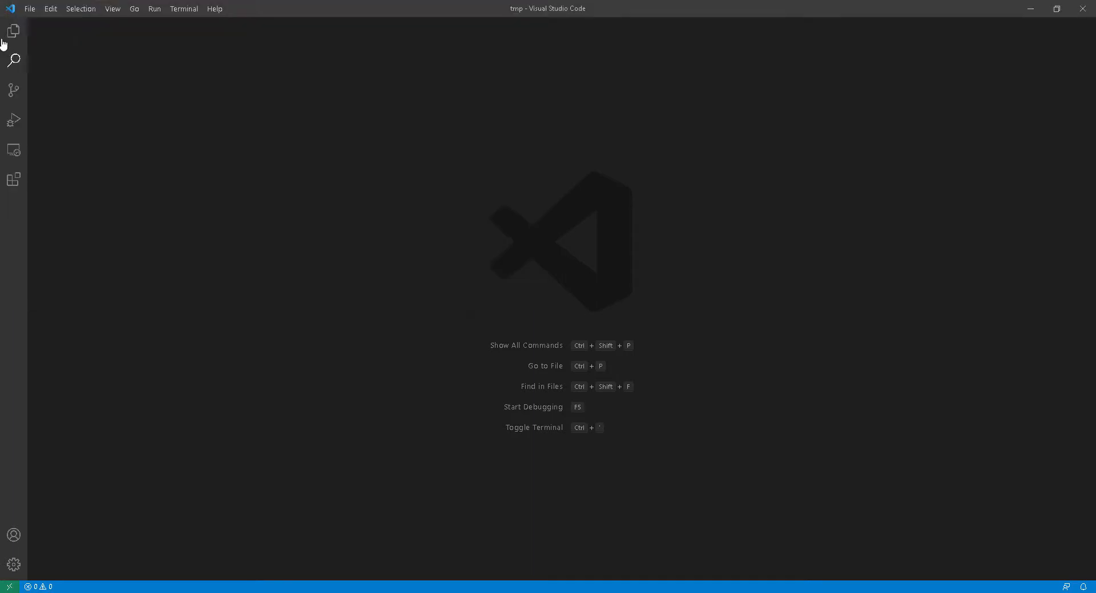
{"action": "left_click", "coordinate": [13, 32]}
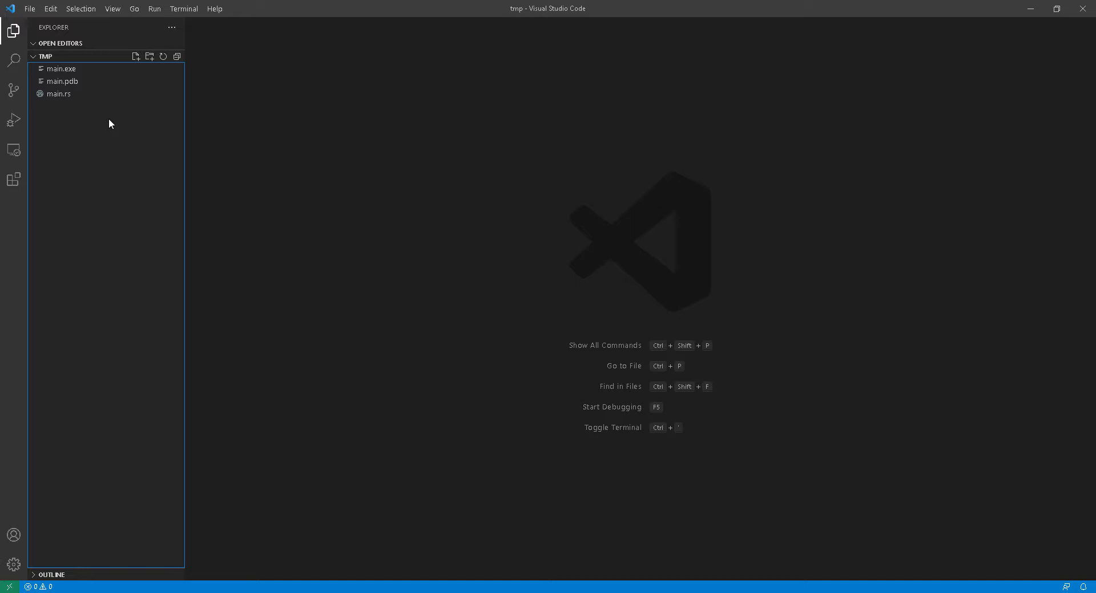
{"action": "mouse_move", "coordinate": [59, 94]}
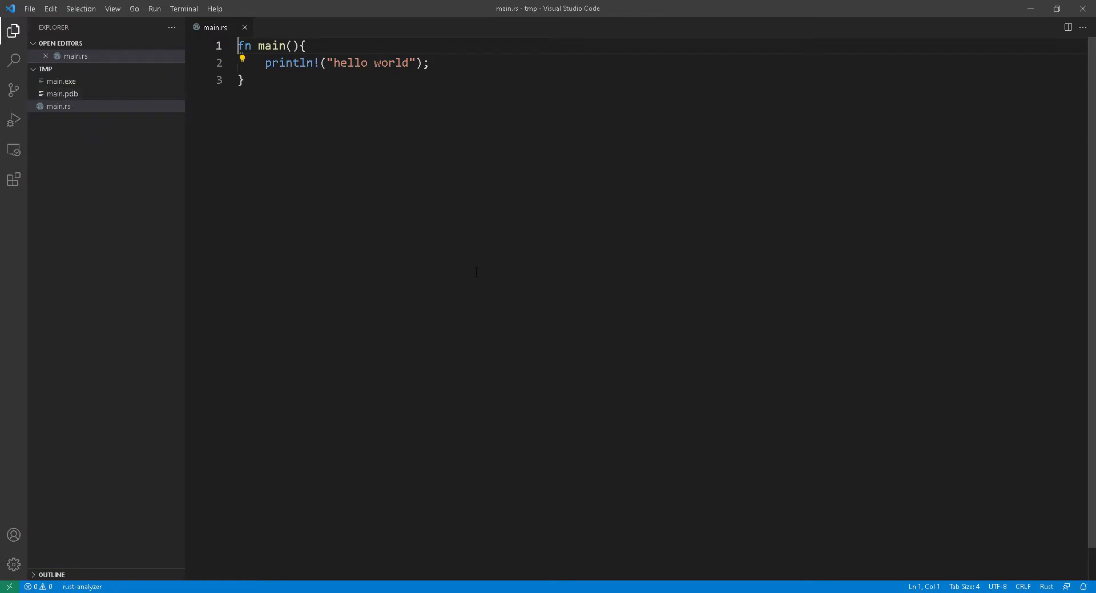
{"action": "mouse_move", "coordinate": [476, 272]}
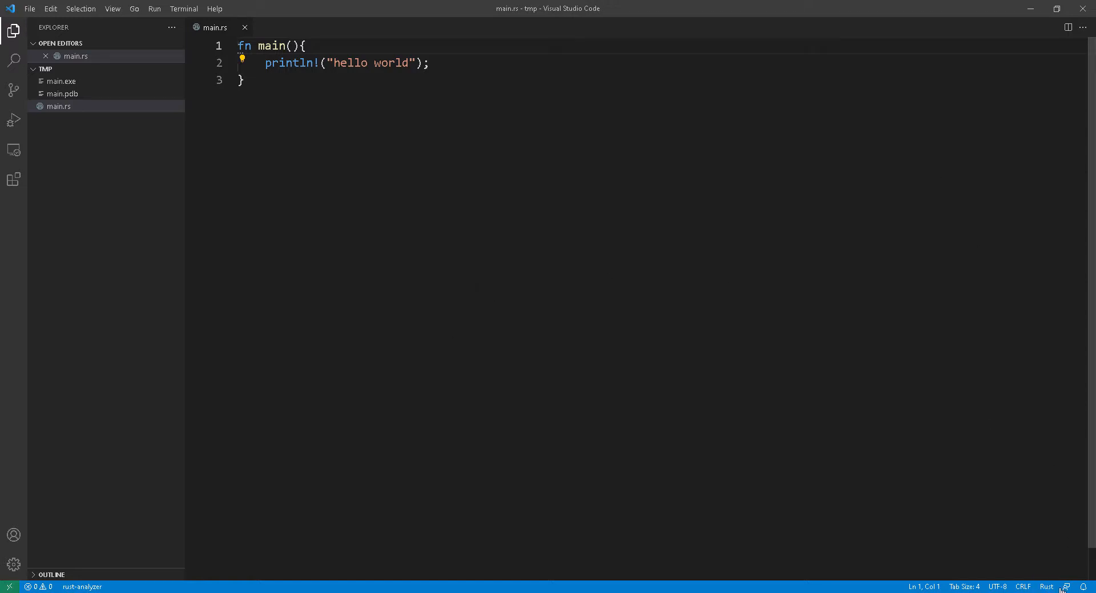
{"action": "mouse_move", "coordinate": [1046, 586]}
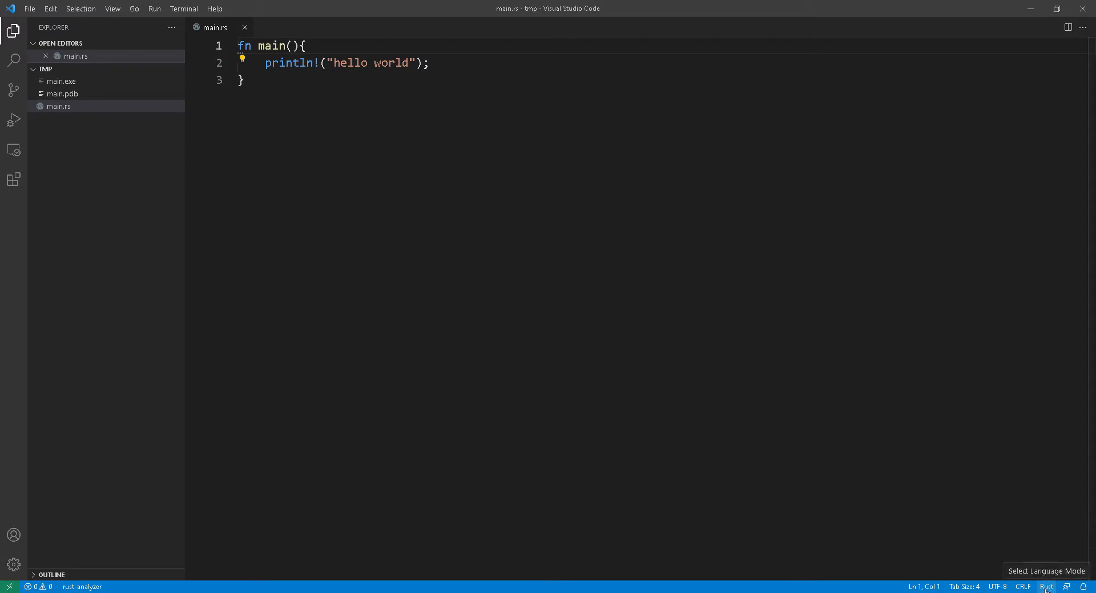
{"action": "left_click", "coordinate": [1047, 586]}
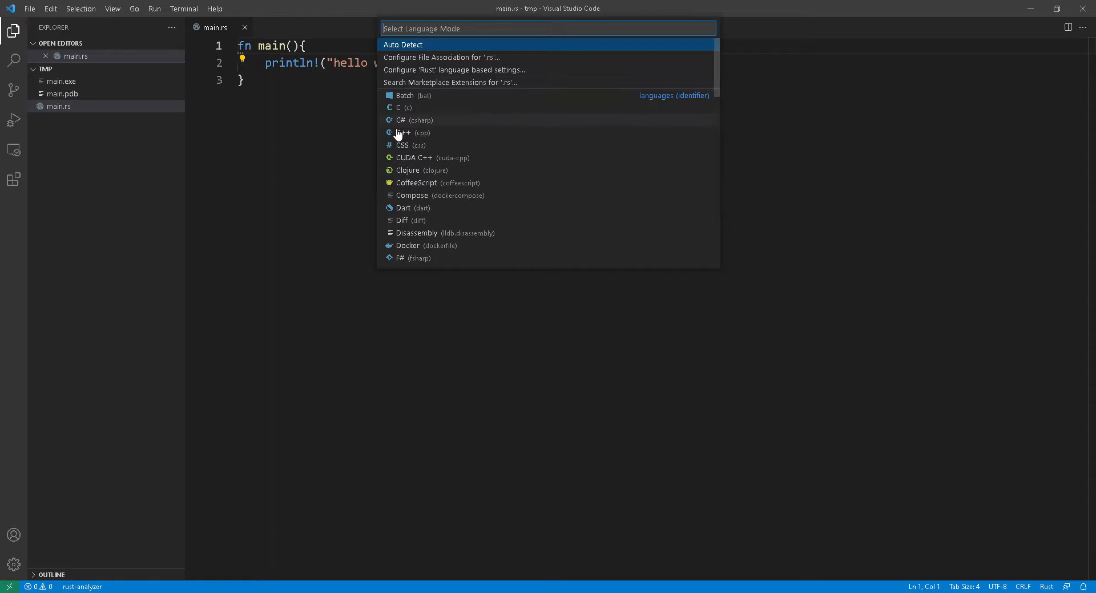
{"action": "mouse_move", "coordinate": [408, 149]}
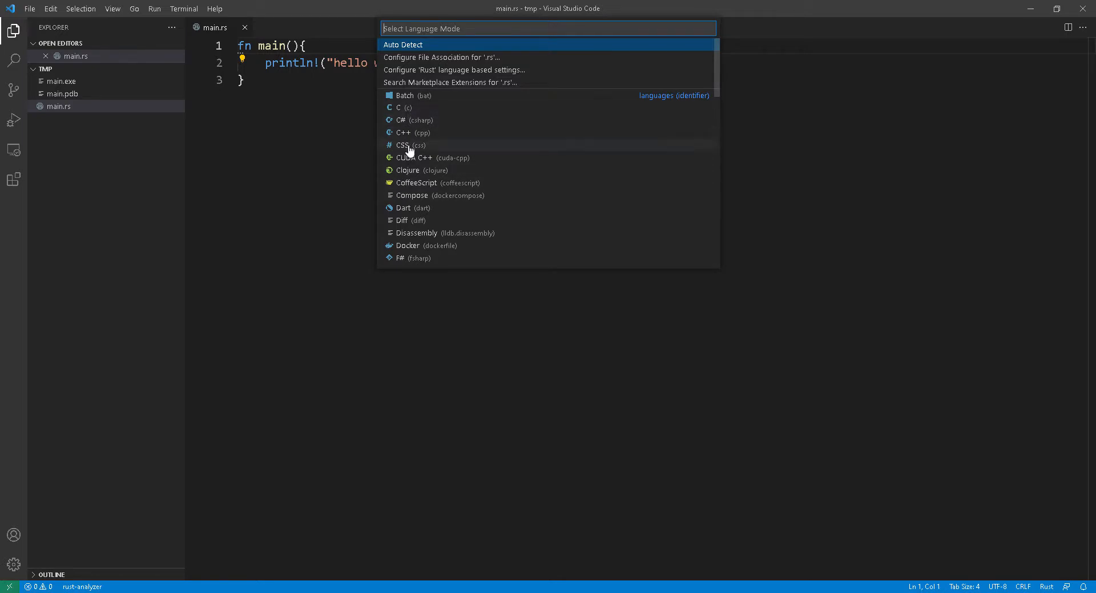
{"action": "mouse_move", "coordinate": [407, 56]}
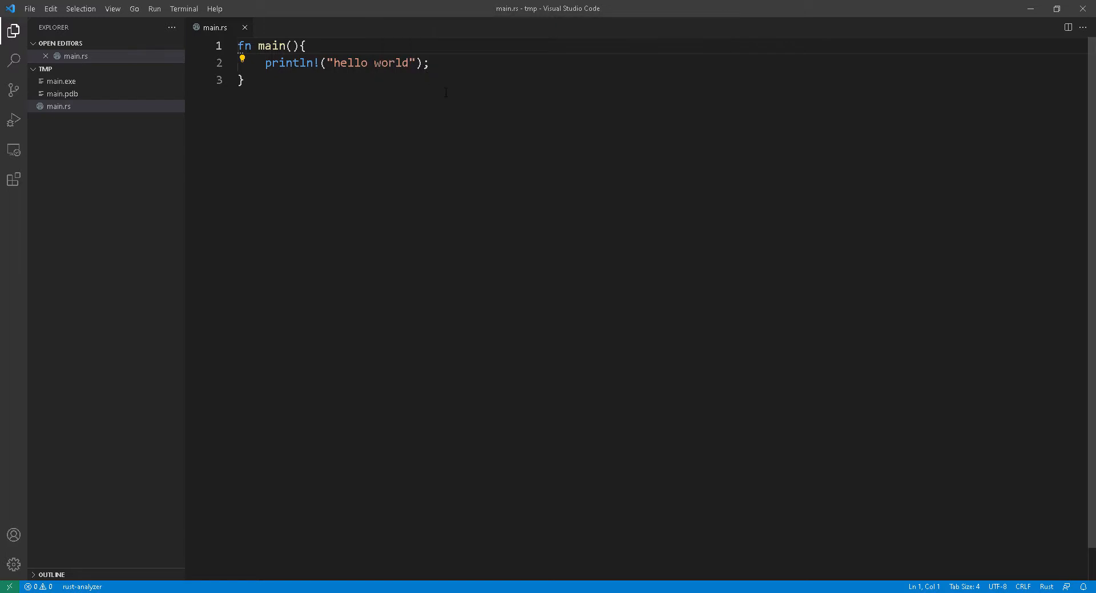
{"action": "left_click", "coordinate": [112, 8]}
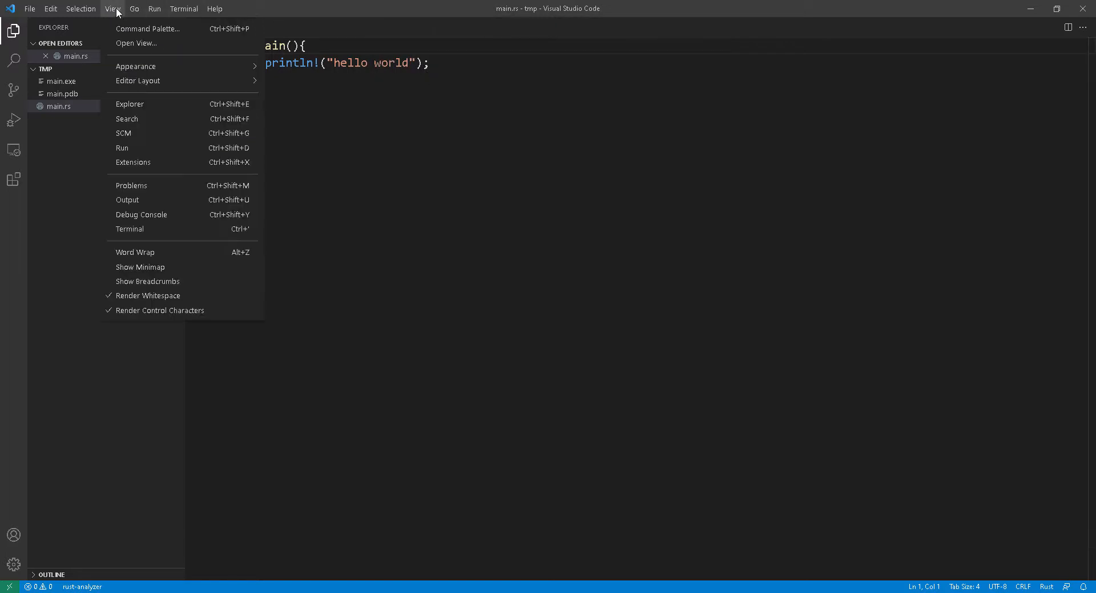
{"action": "mouse_move", "coordinate": [147, 230]}
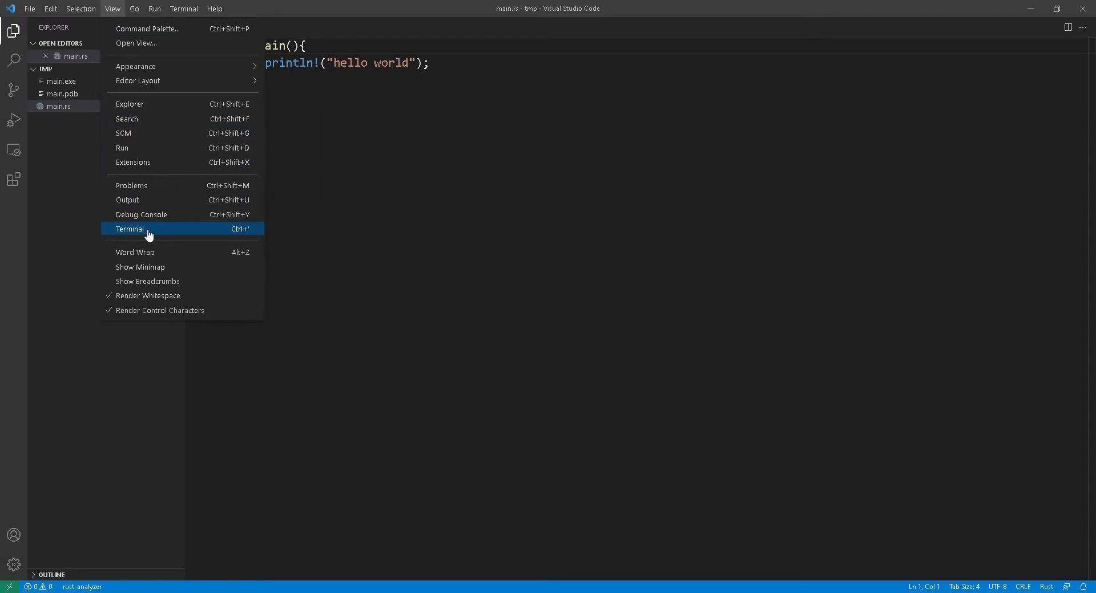
Step: In the integrated terminal, compile with 'rustc main.rs' and run main.exe to print hello world
{"action": "left_click", "coordinate": [129, 228]}
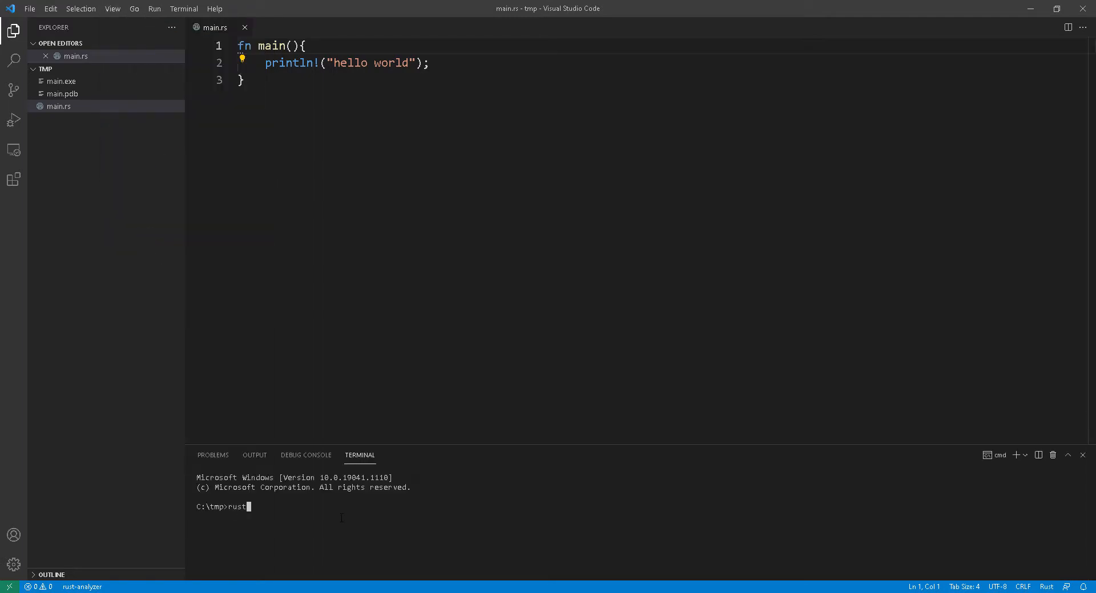
{"action": "type", "text": "c"}
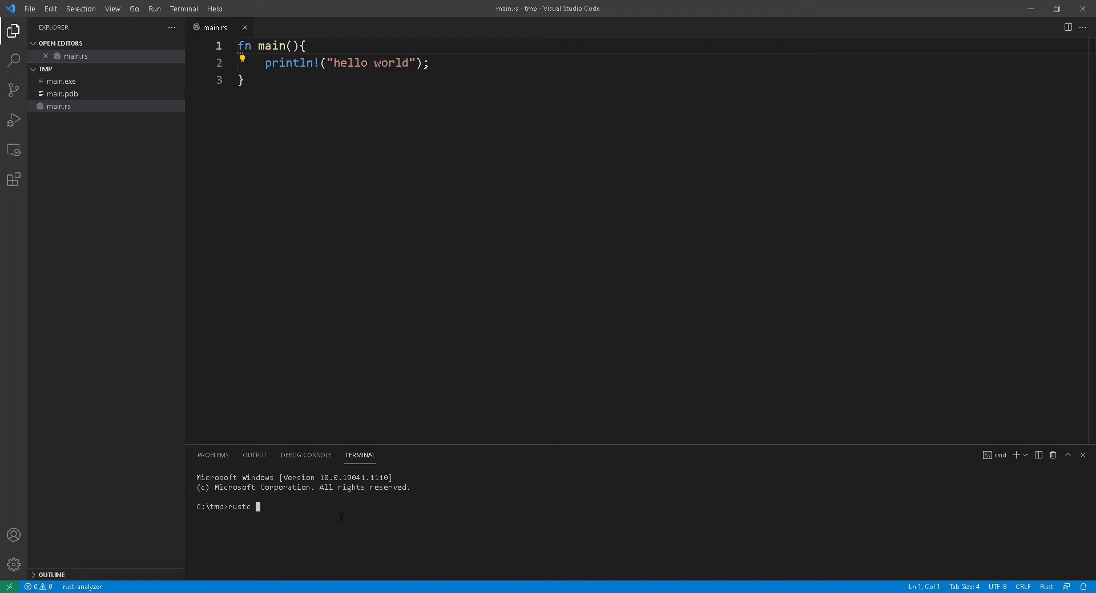
{"action": "type", "text": "main.rs"}
{"action": "type", "text": "main.e"}
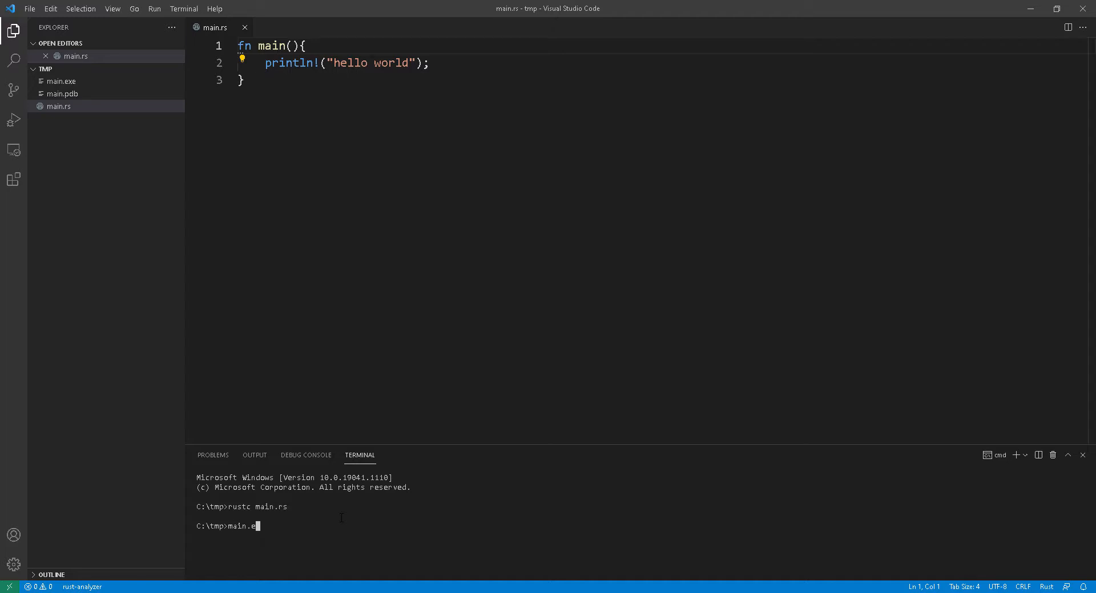
{"action": "type", "text": "xe"}
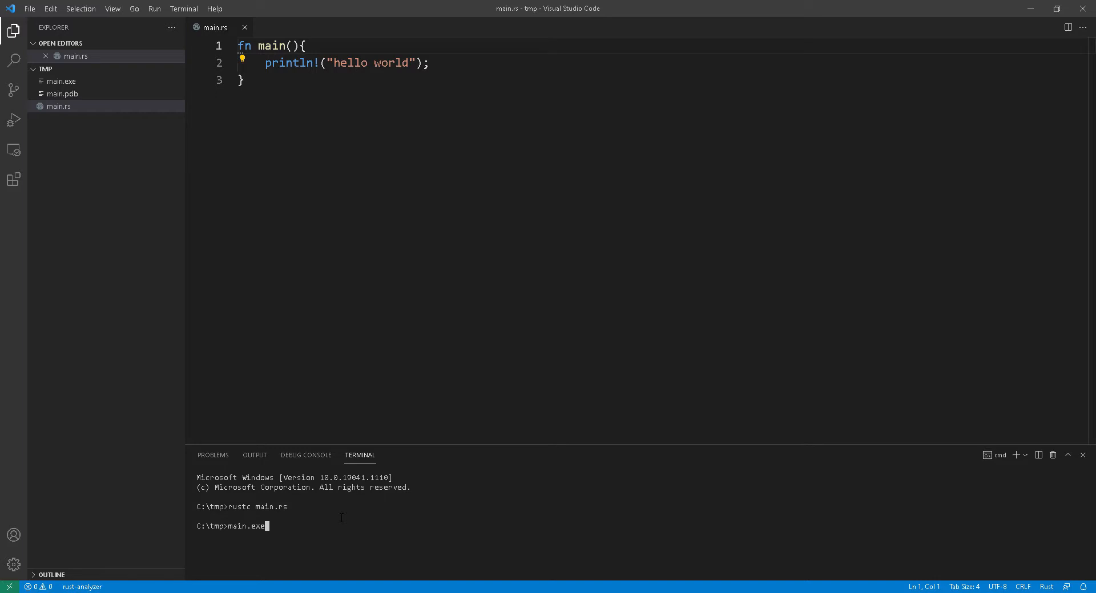
{"action": "key", "text": "Return"}
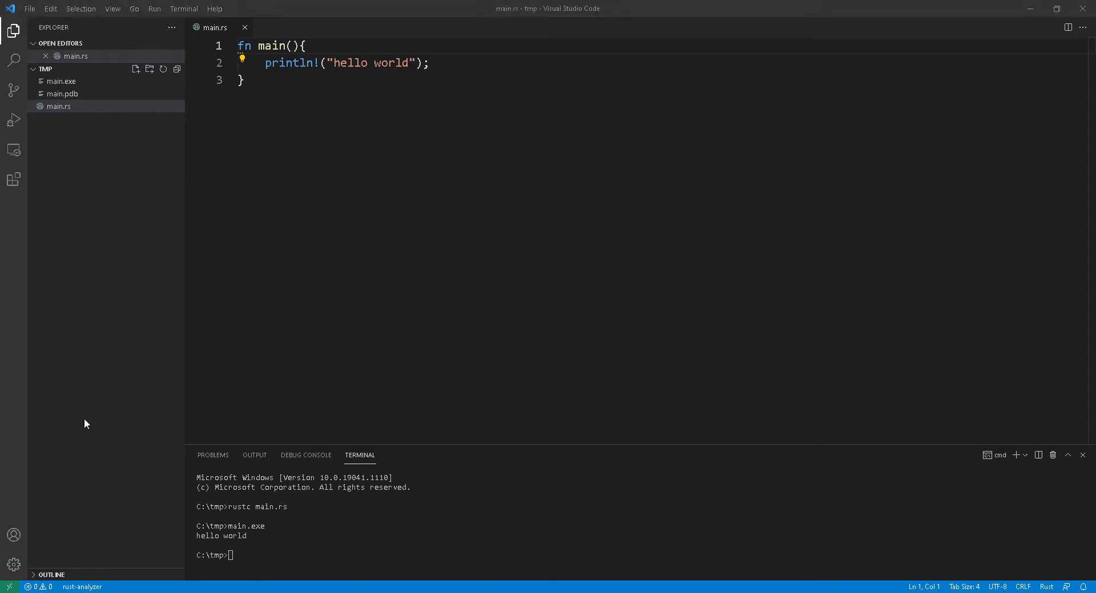